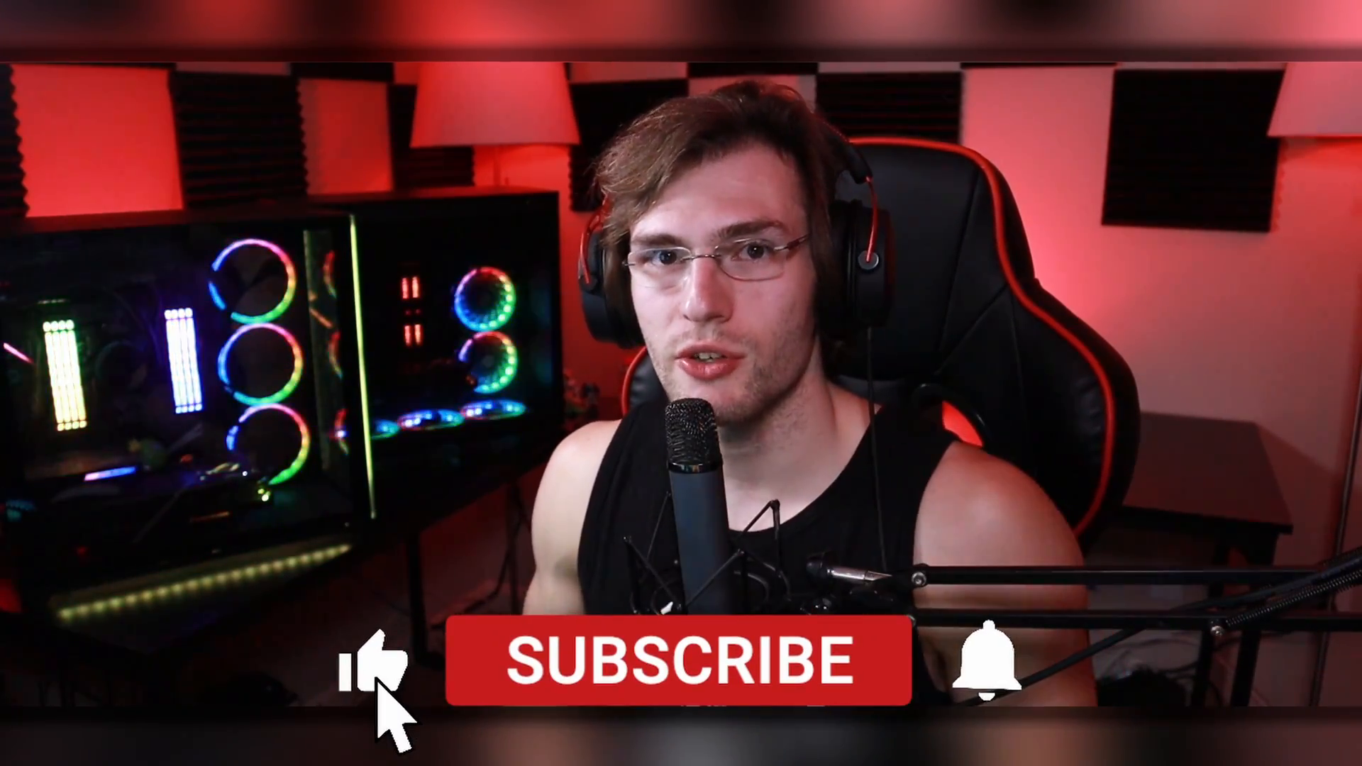
# Import the 0477, godlike, OHHHHH and squeak_full sound files into the Media Pool
pyautogui.click(687, 659)
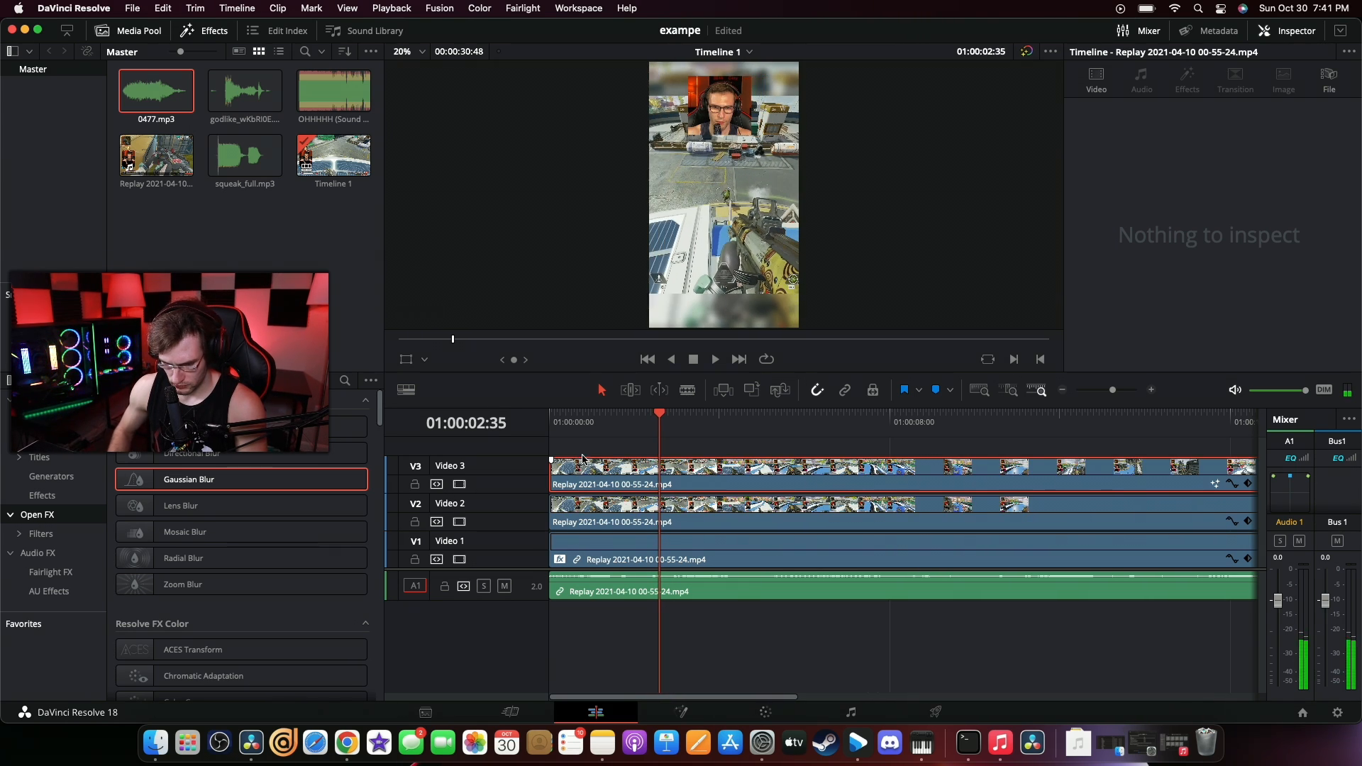
# Park the playhead at 01:00:02:21 where the squeak_full clip will start on A2
pyautogui.click(657, 413)
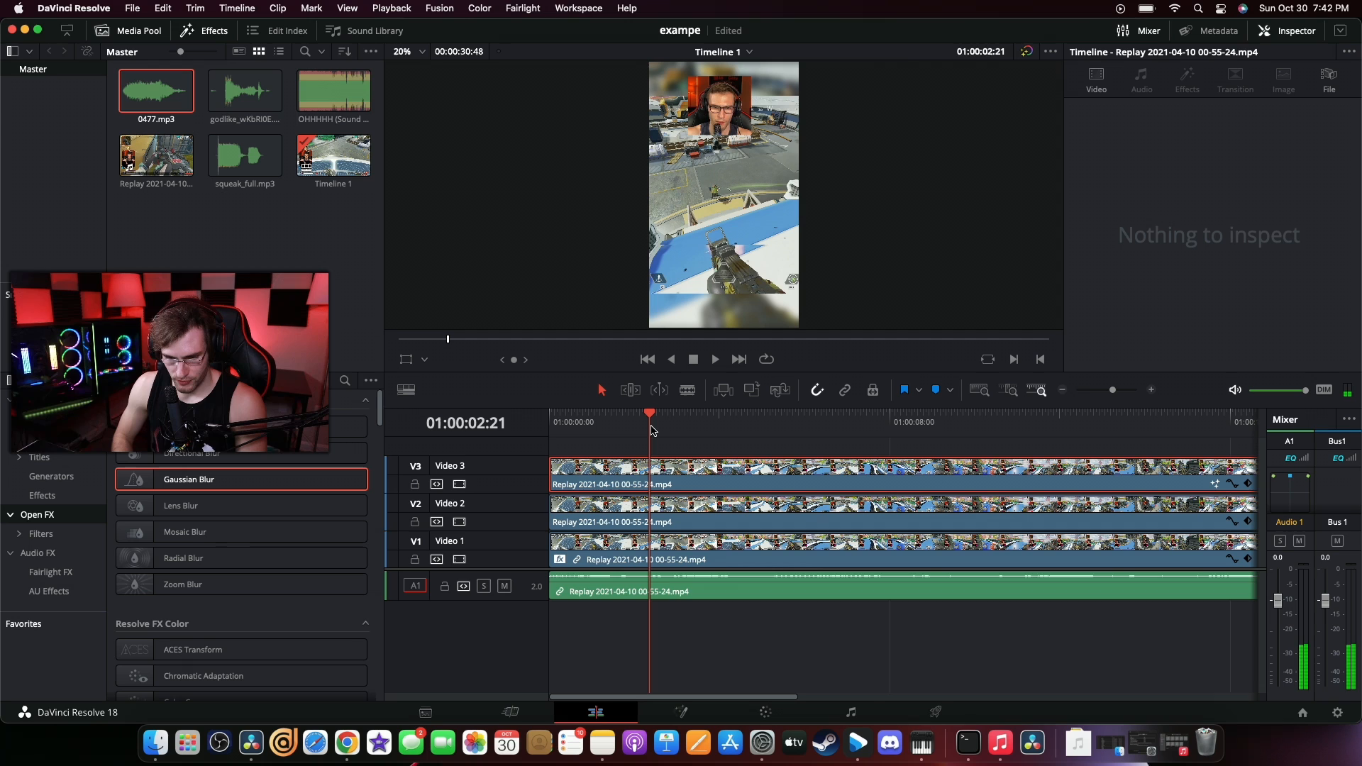
pyautogui.click(245, 160)
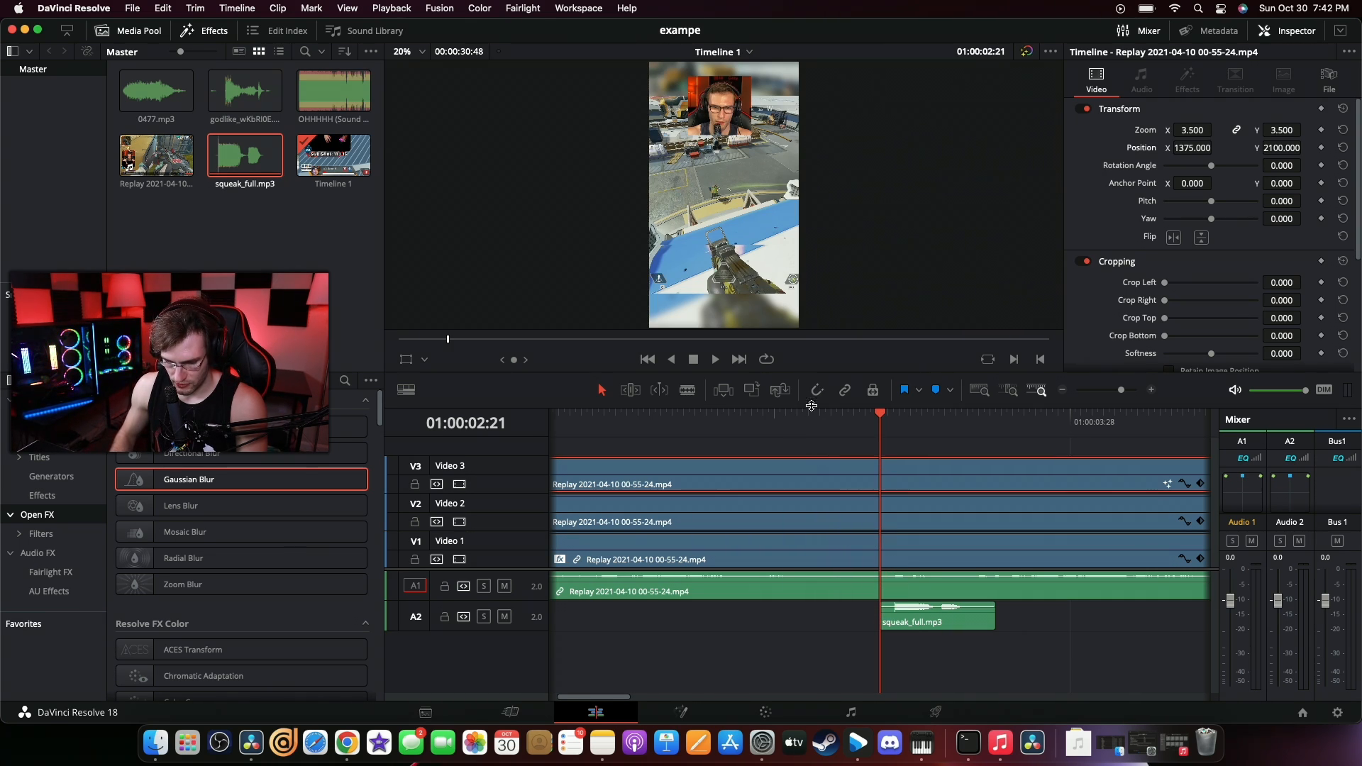
# Nudge the squeak clip on A2 and line it back up with the shot before the 01:00:02:30 cut
pyautogui.moveTo(936, 618); pyautogui.dragTo(891, 622)
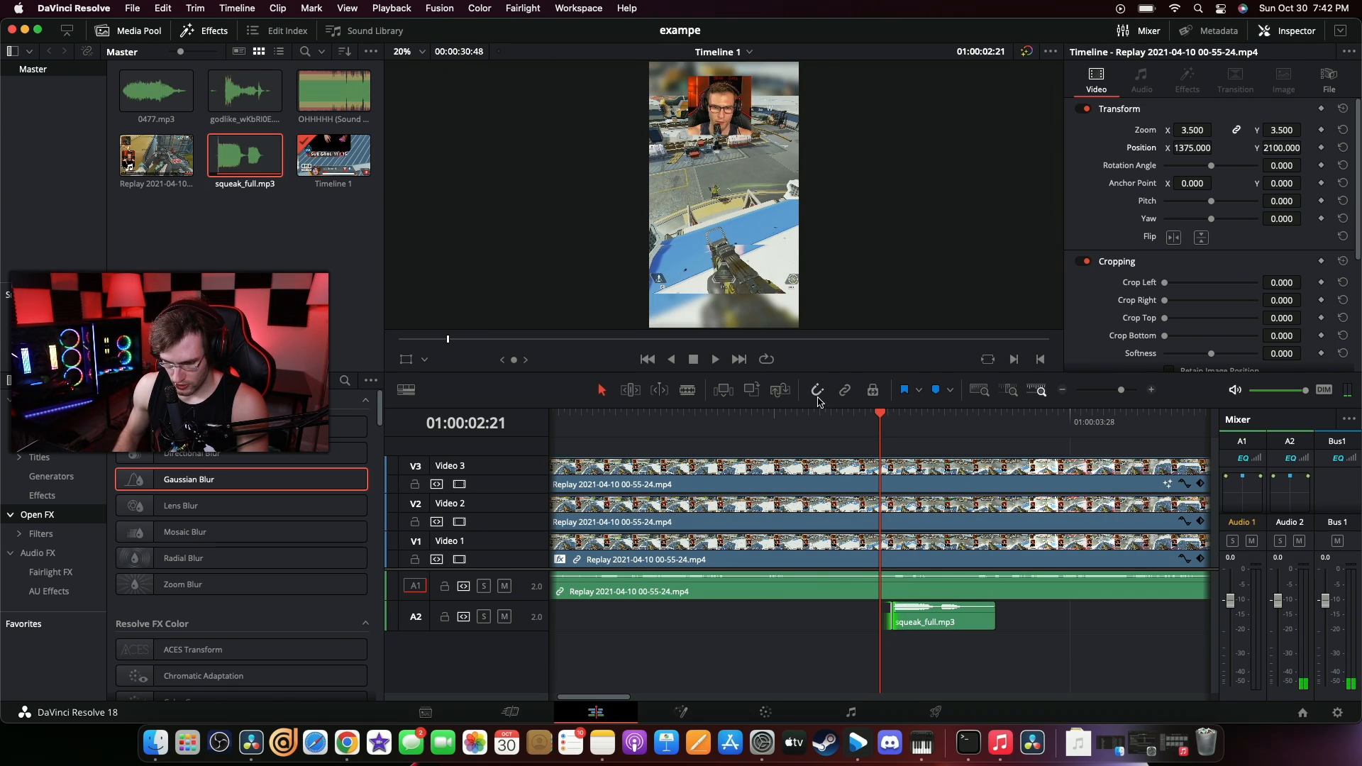
pyautogui.moveTo(941, 622); pyautogui.dragTo(930, 617)
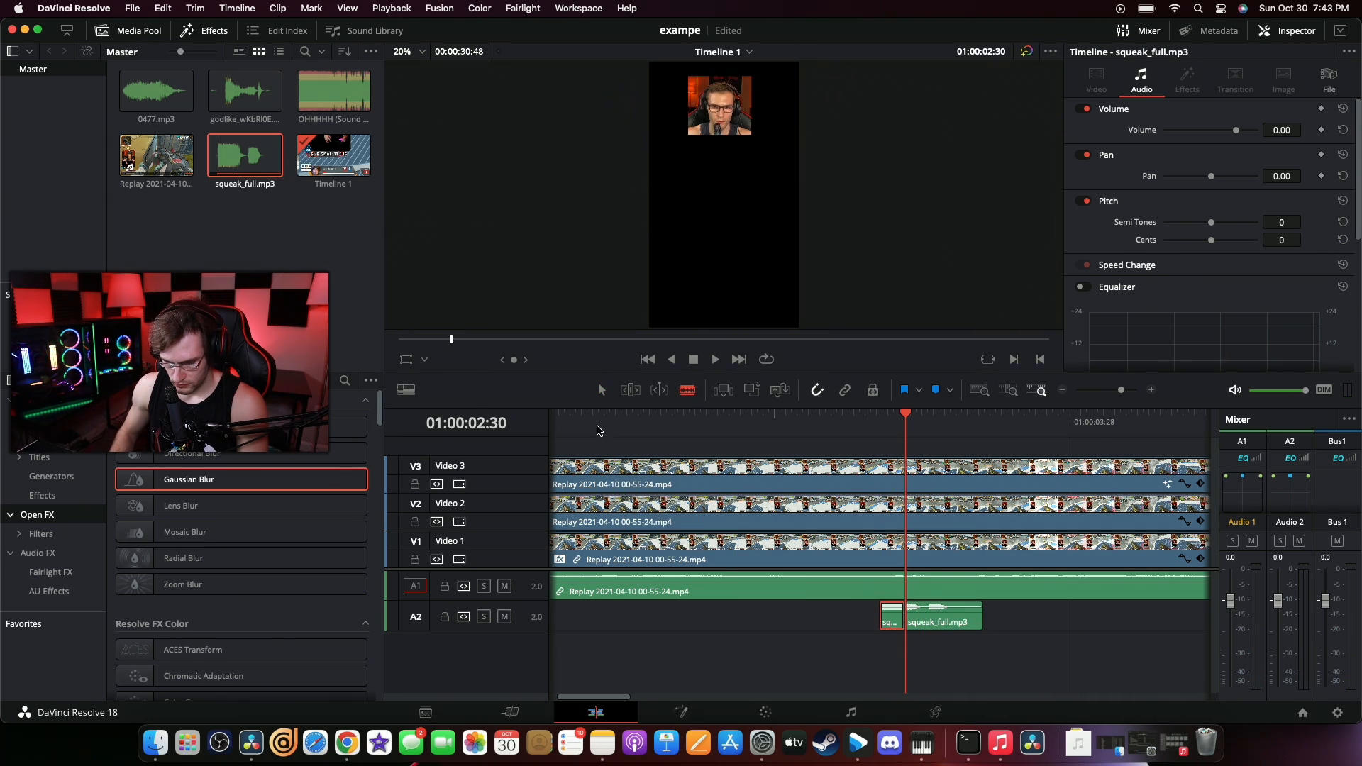
# Undo the split so the squeak clip on A2 is whole again, and play back to check
pyautogui.click(938, 619)
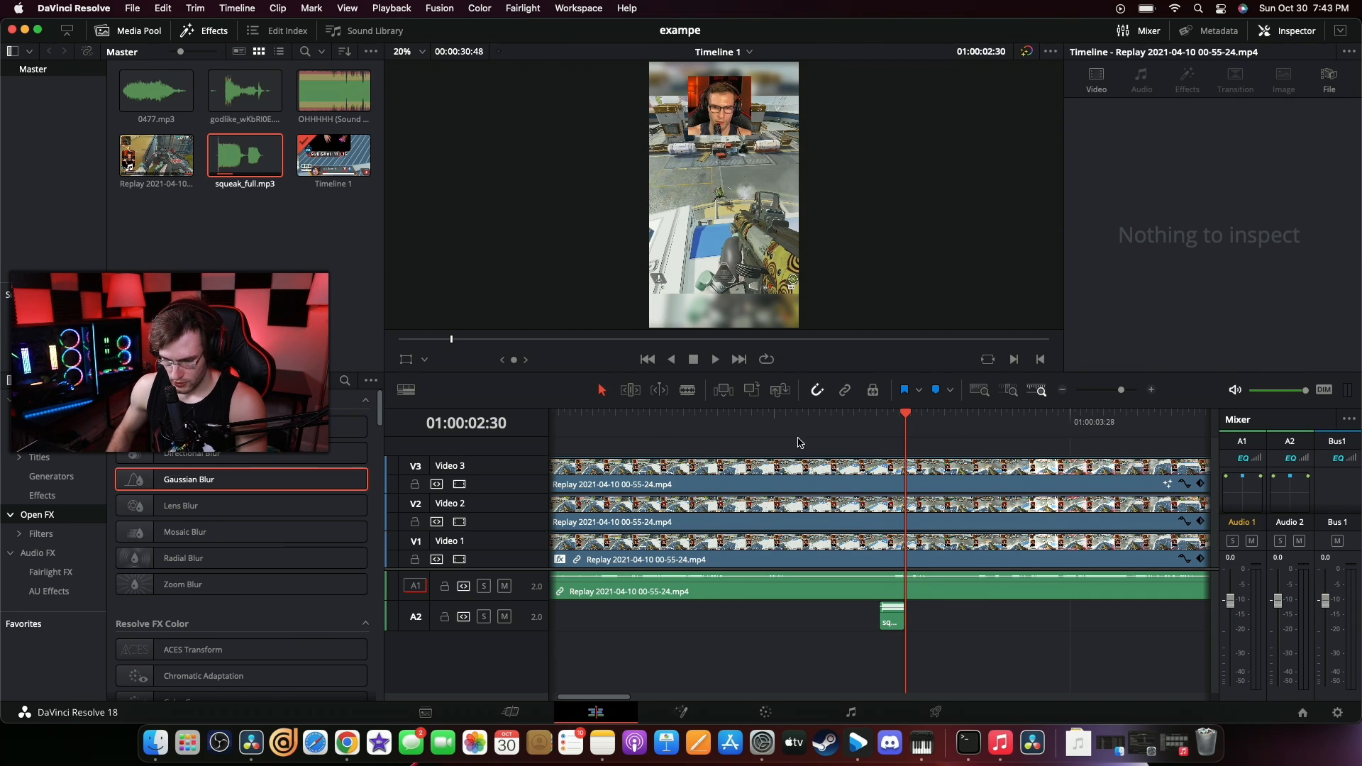
pyautogui.click(714, 359)
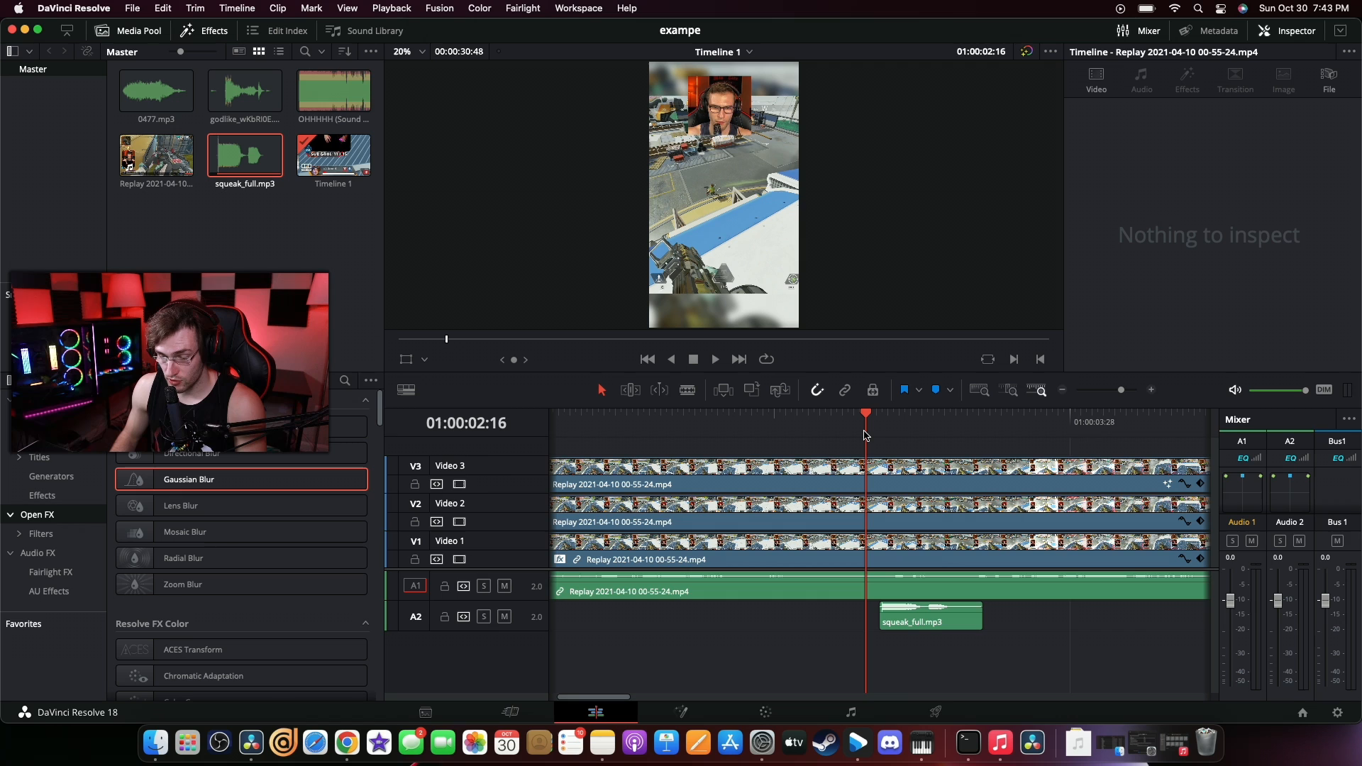
pyautogui.click(714, 359)
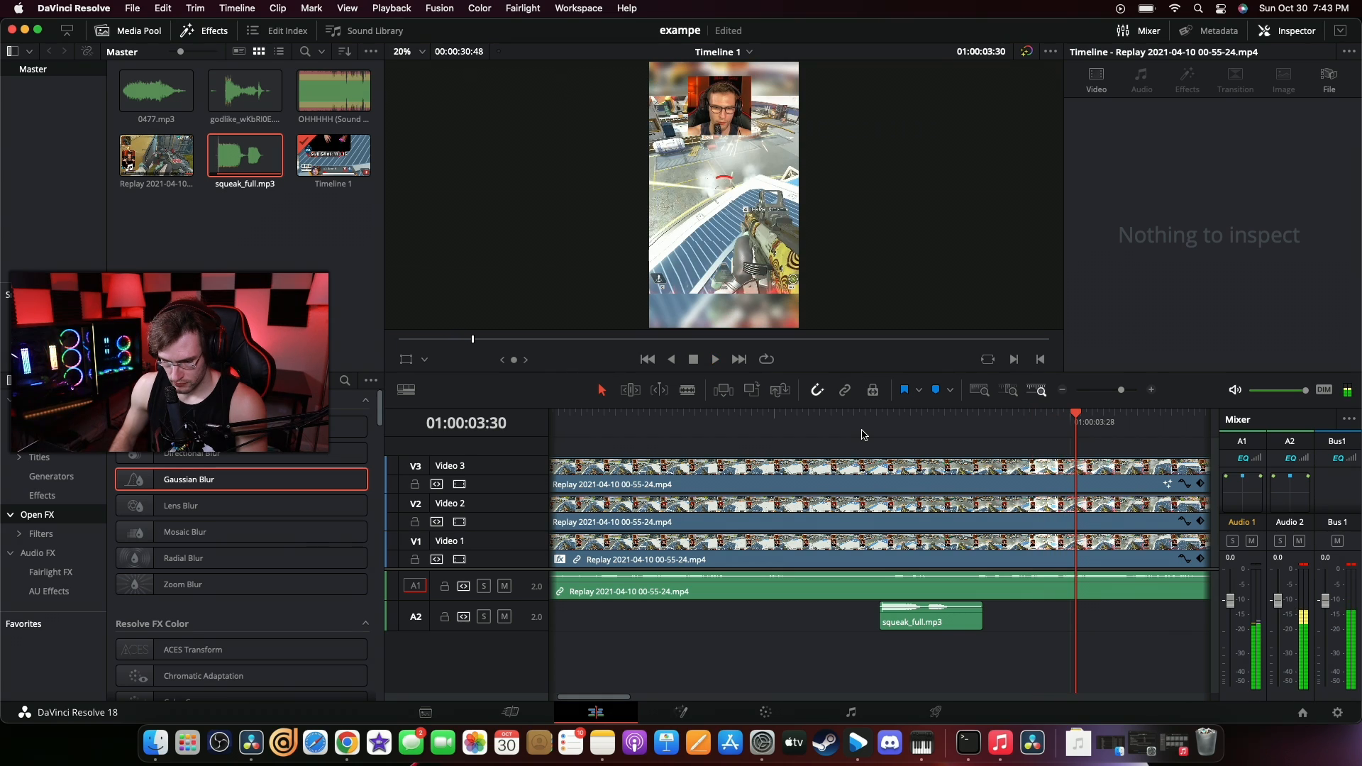
# Trim the squeak clip's end and paste a copy right after it on A2
pyautogui.click(962, 411)
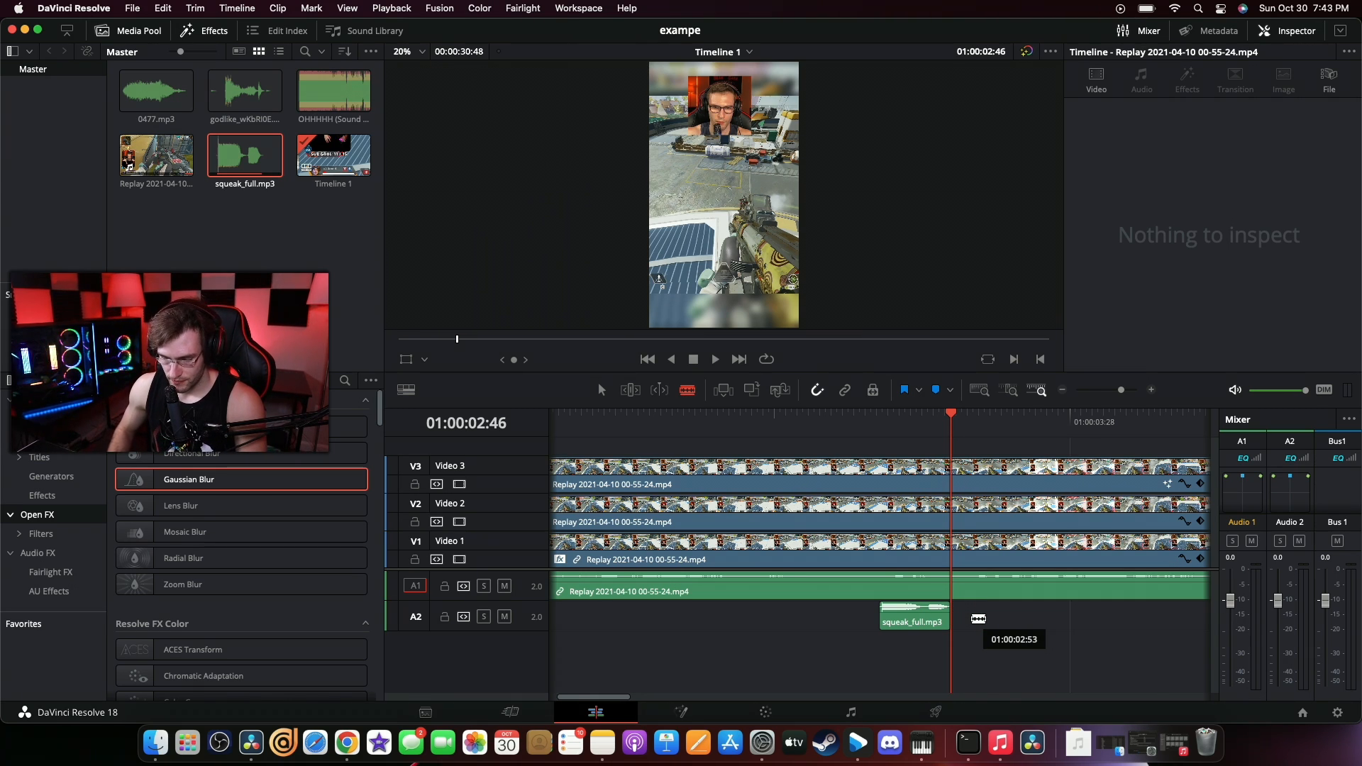
pyautogui.click(912, 617)
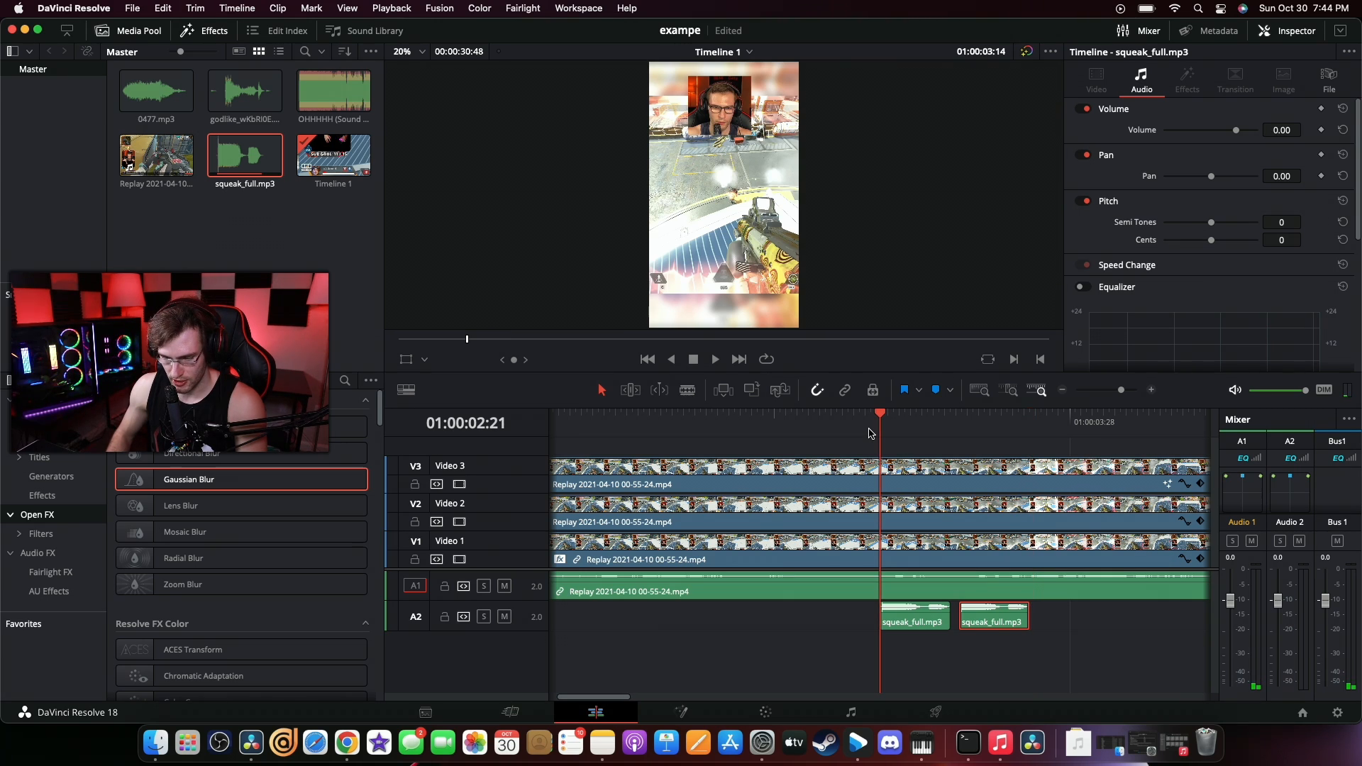
# Paste two more squeak copies for four back-to-back on A2, replaying from just before them
pyautogui.click(713, 359)
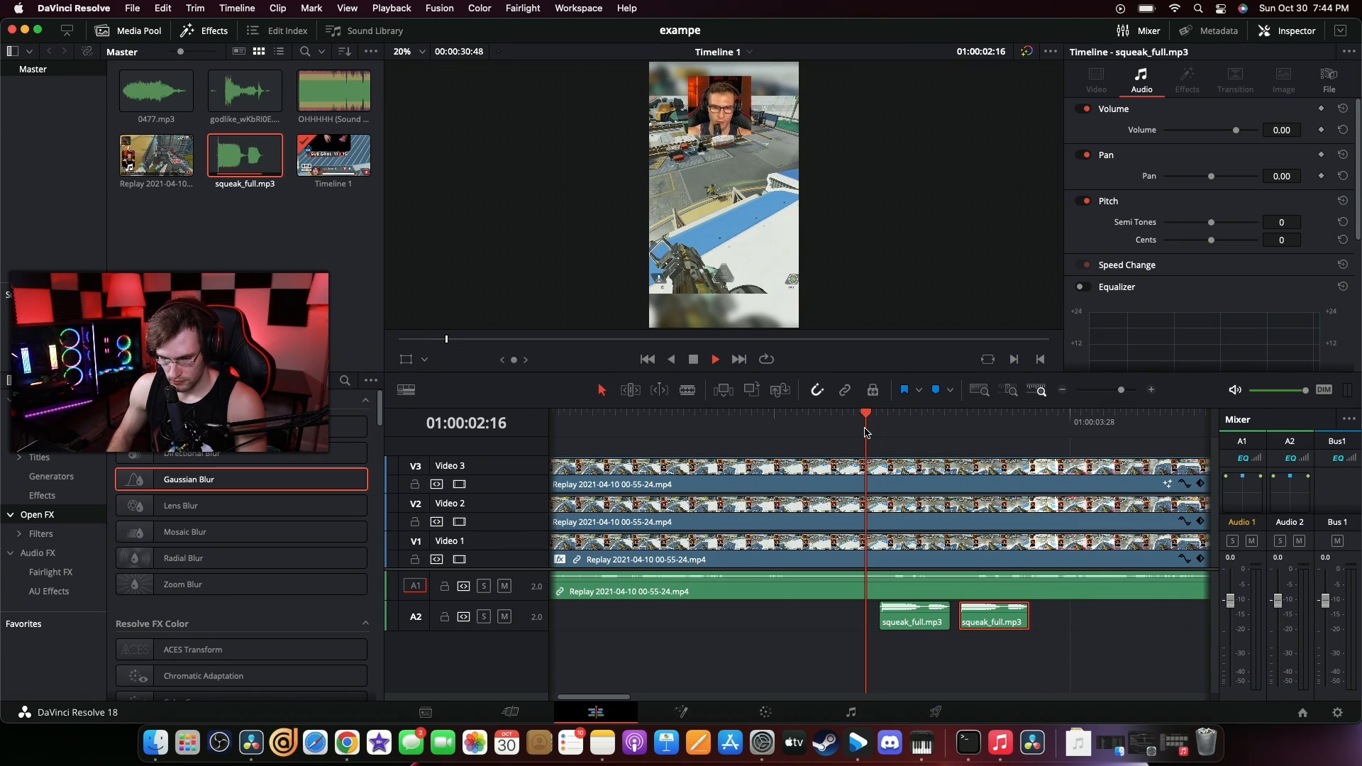
pyautogui.click(714, 359)
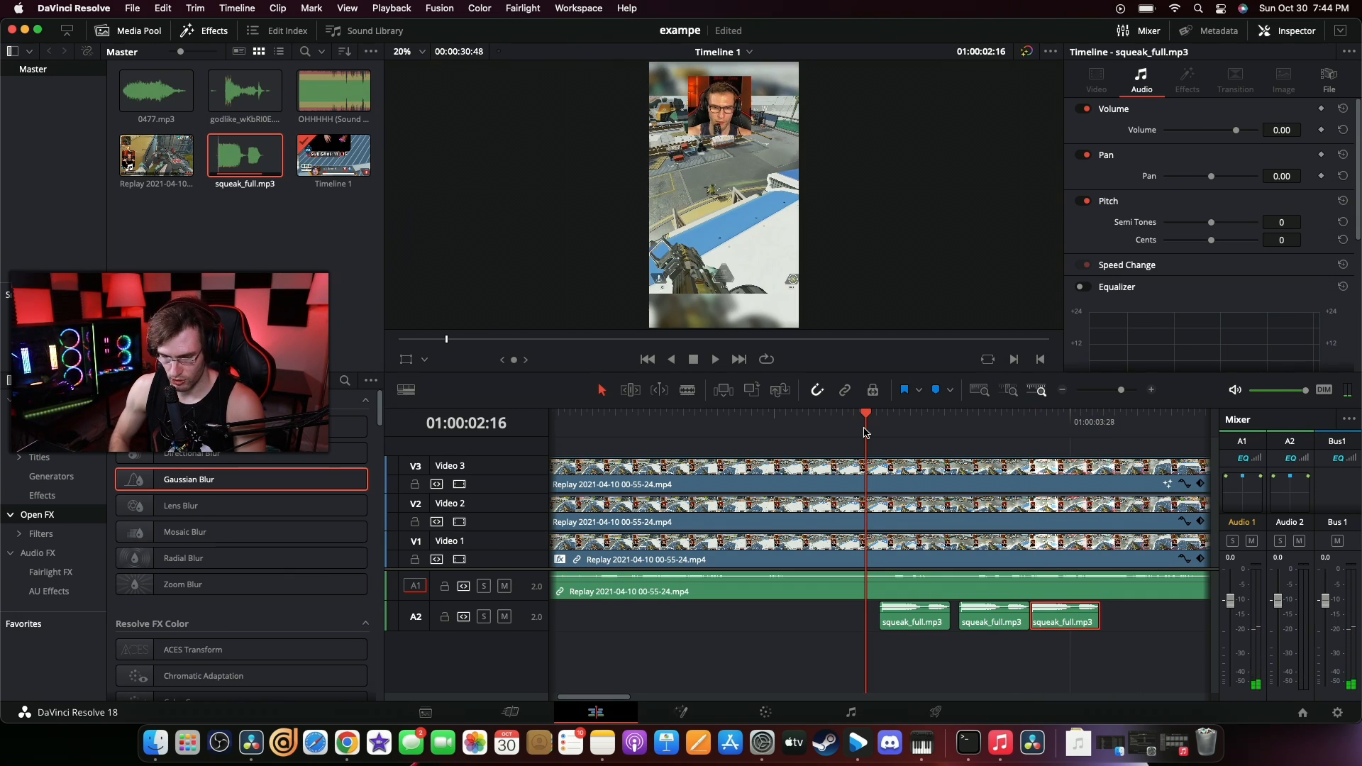
pyautogui.click(714, 359)
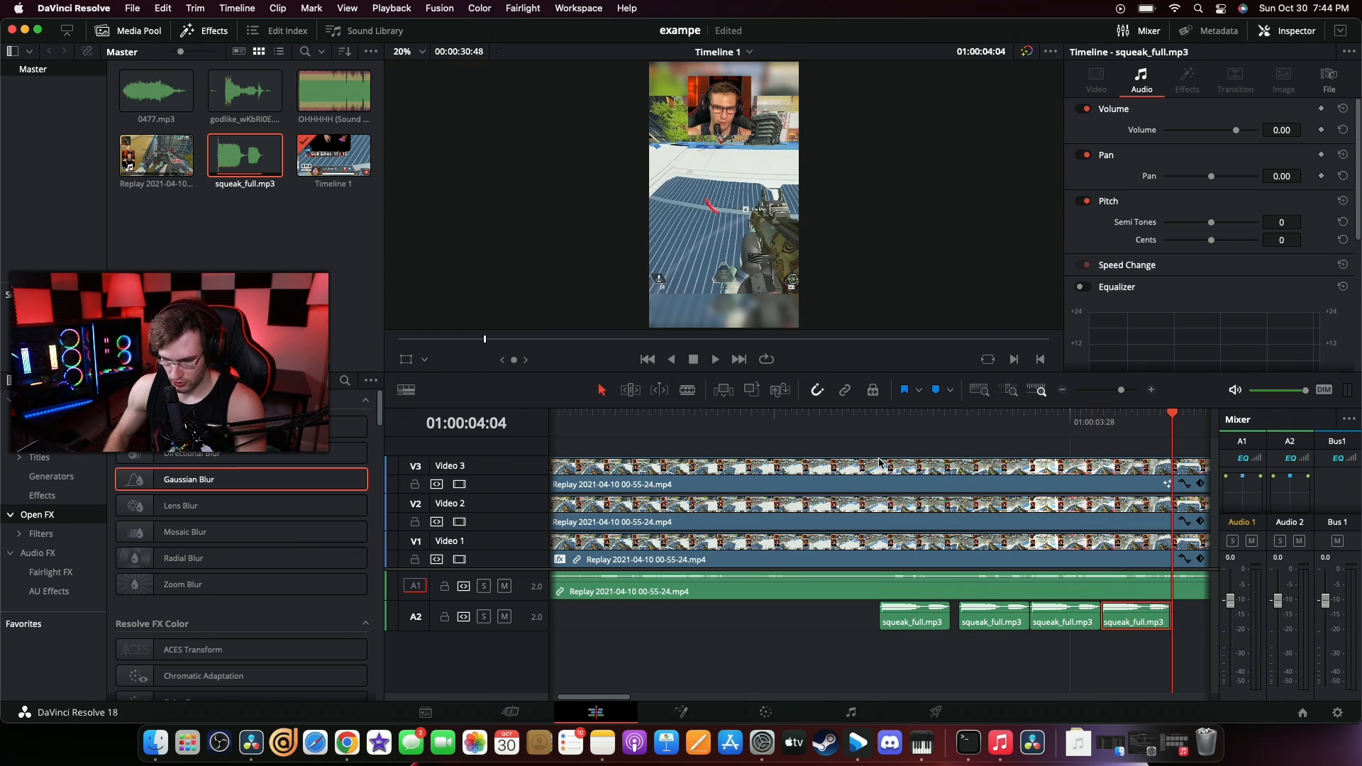
# Replay the squeaks and set the viewer preview to 100% size
pyautogui.click(714, 359)
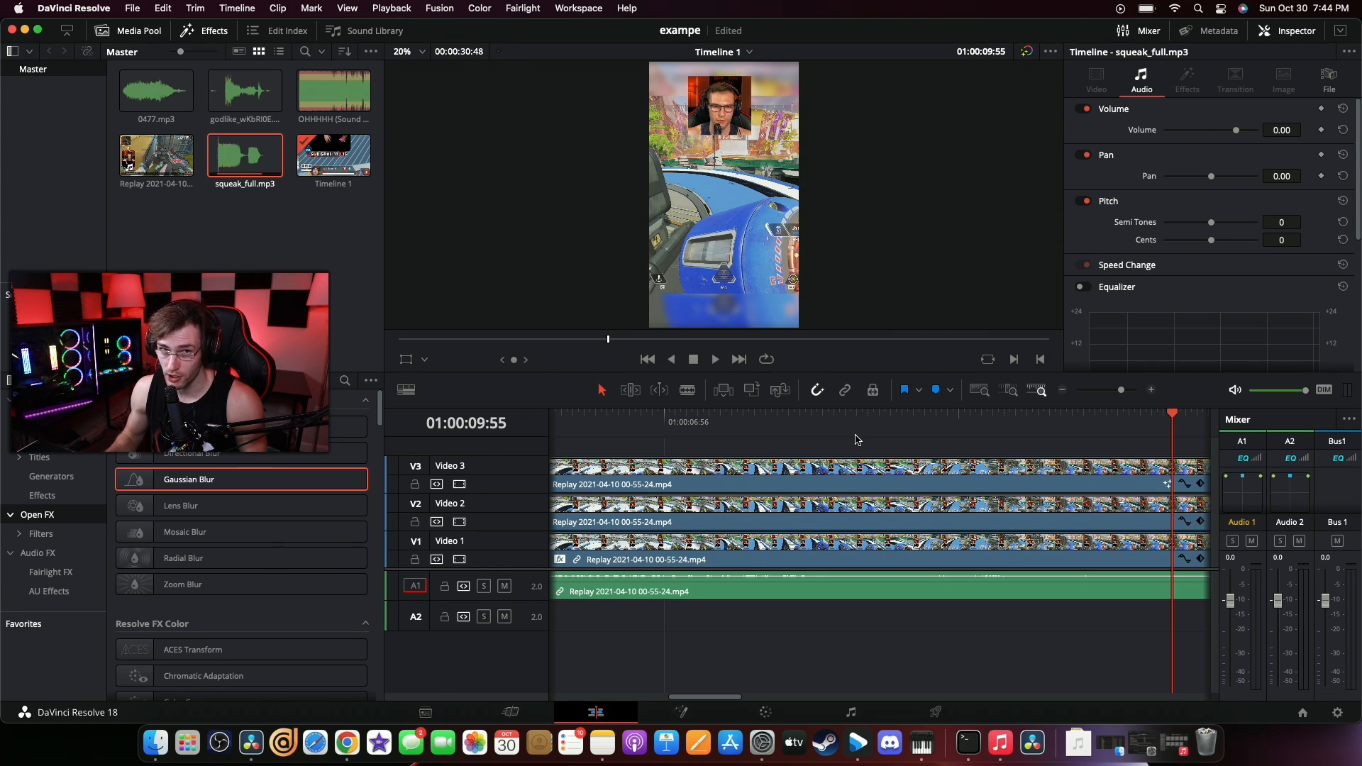
pyautogui.click(714, 359)
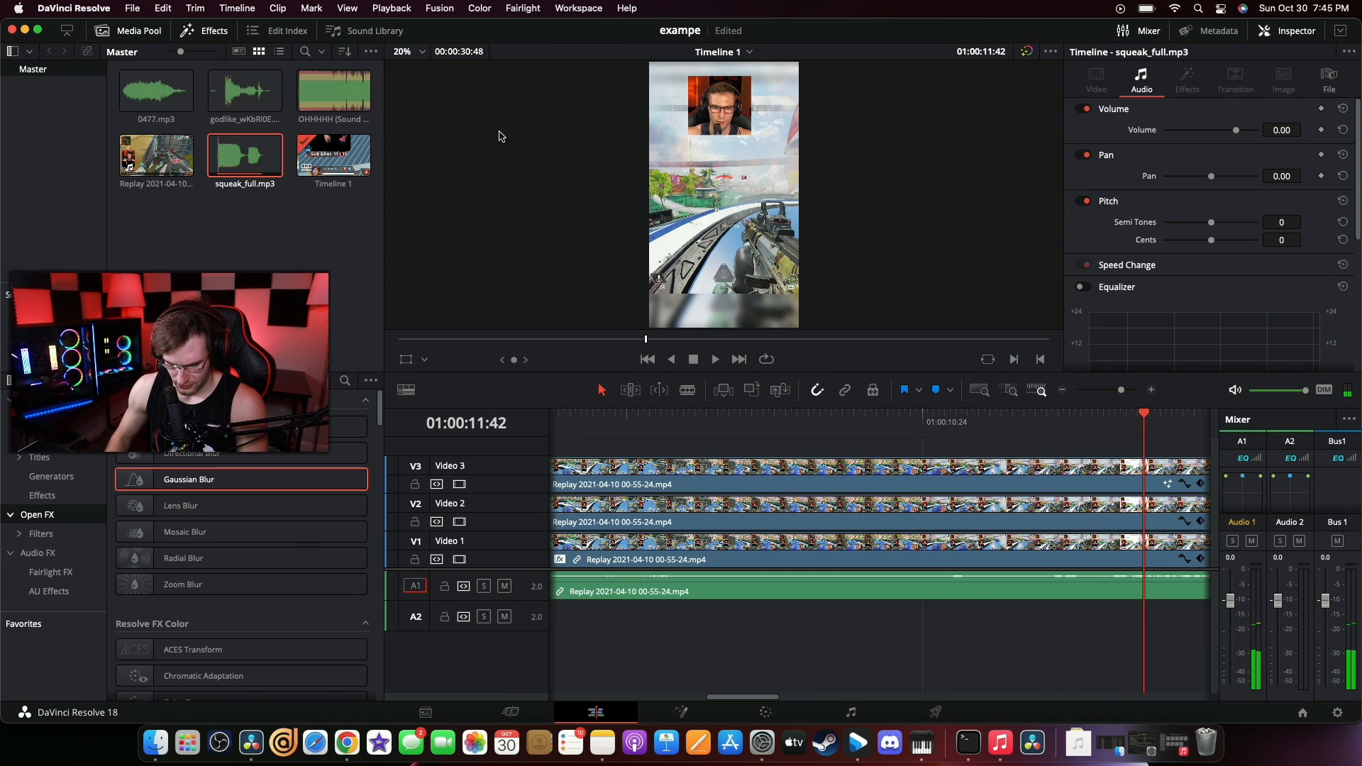
pyautogui.click(402, 51)
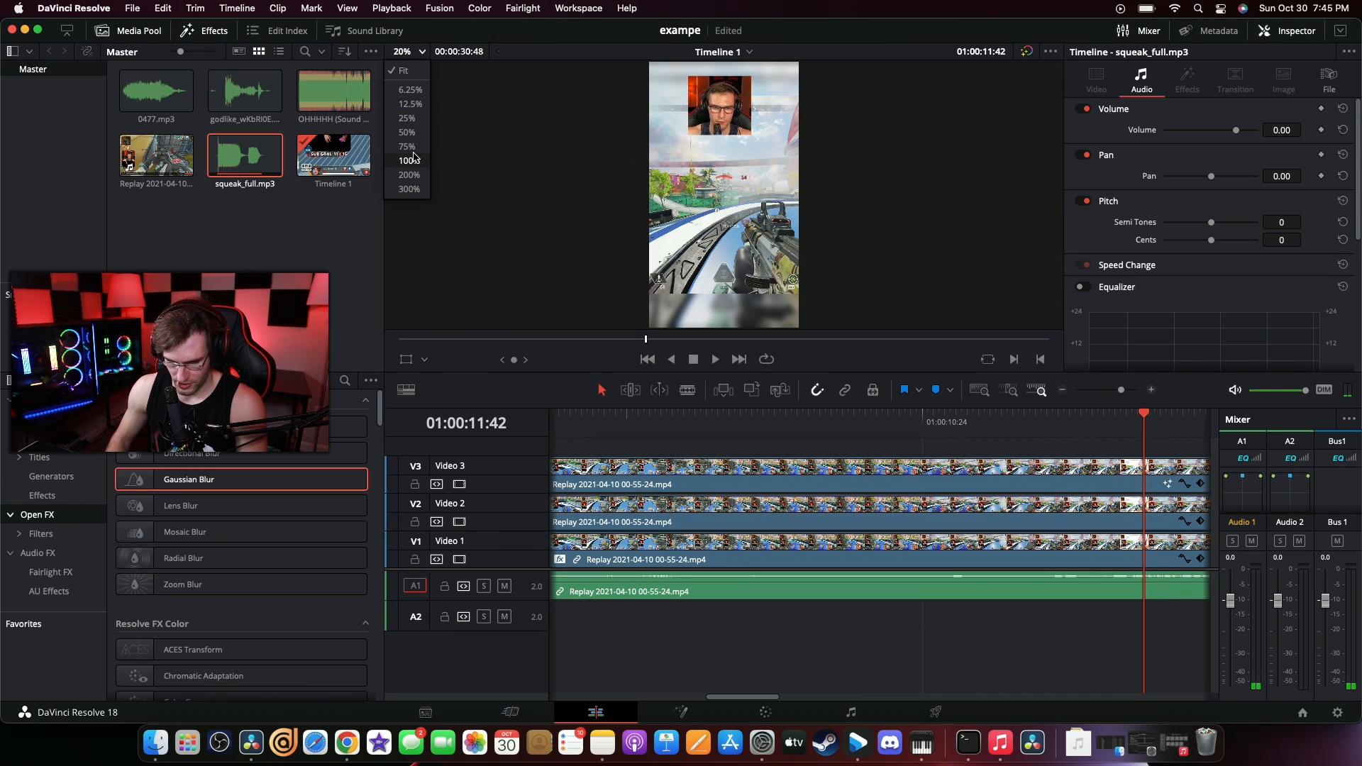
pyautogui.click(409, 161)
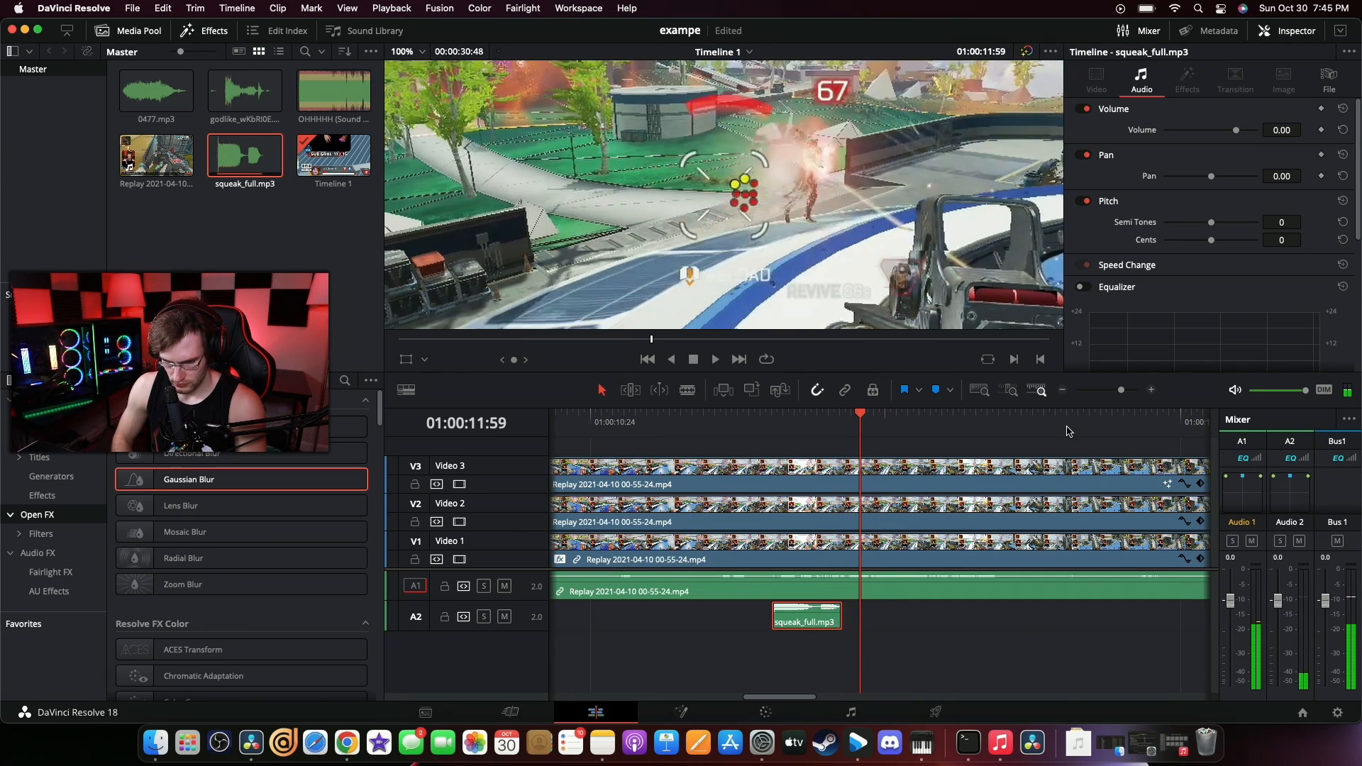
# Place a second squeak_full clip on A2 spaced a little after the first and preview it
pyautogui.click(704, 423)
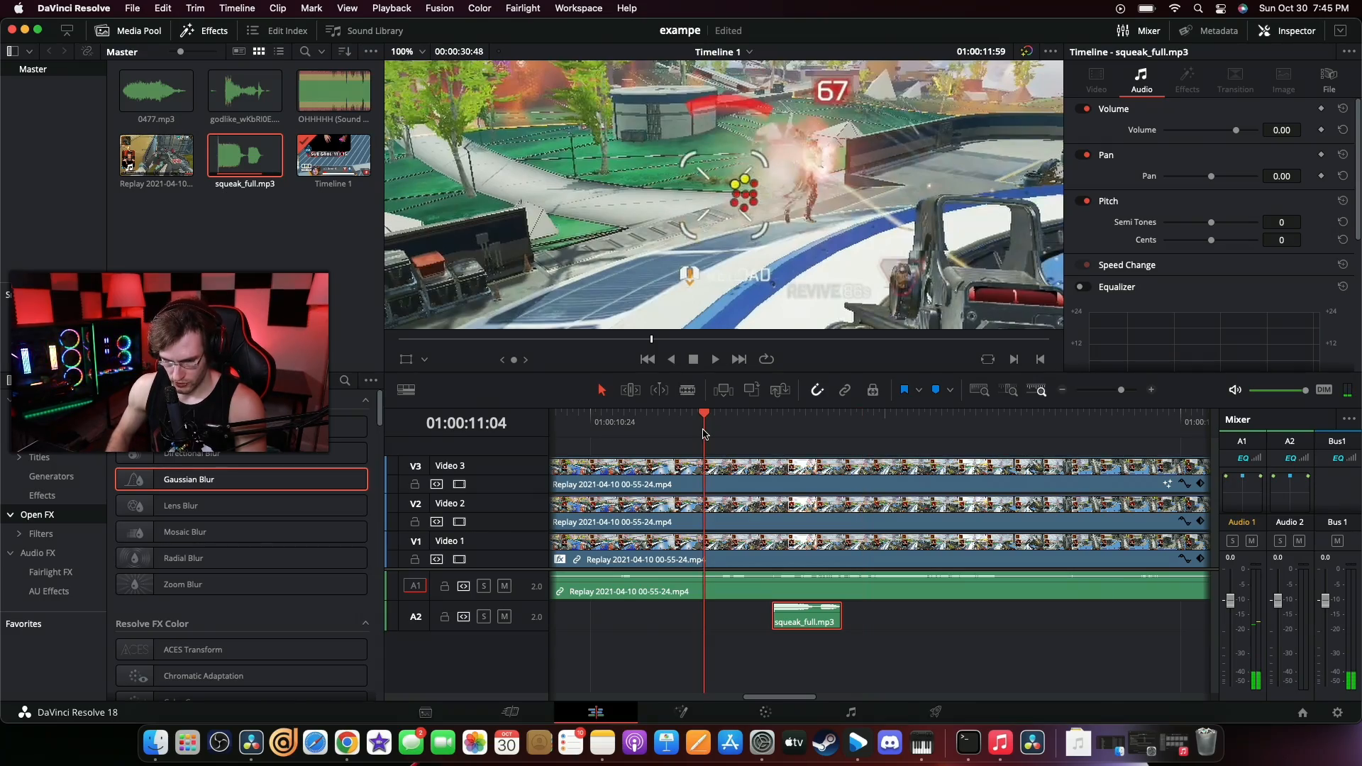
pyautogui.click(714, 359)
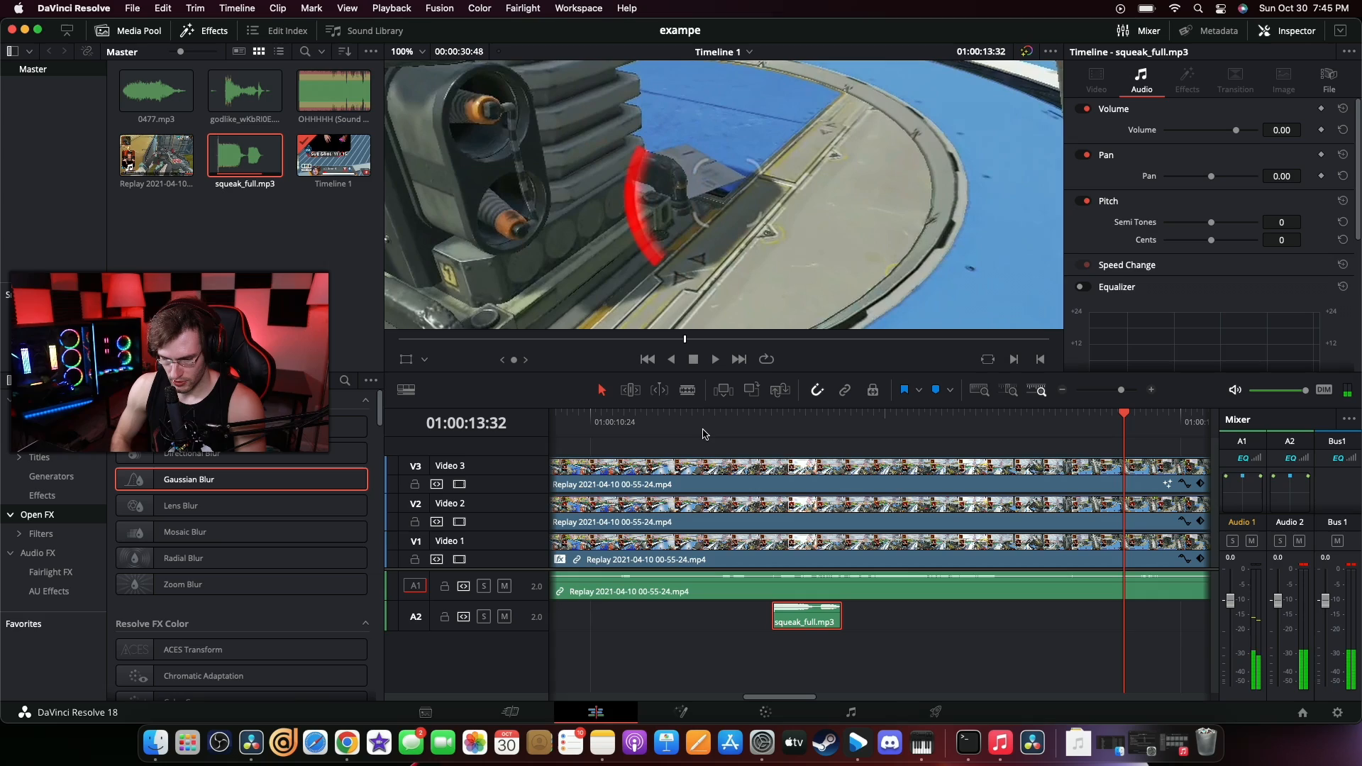
pyautogui.click(903, 413)
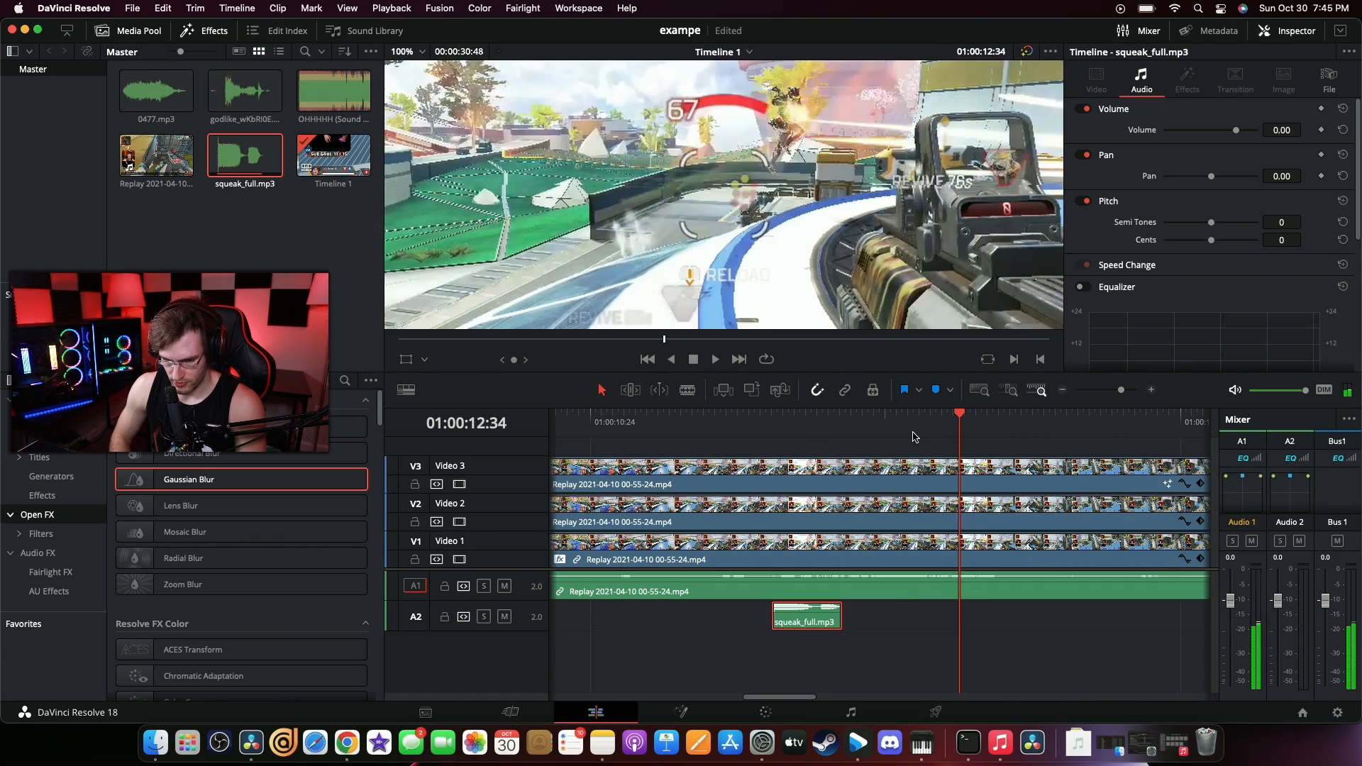
pyautogui.click(919, 413)
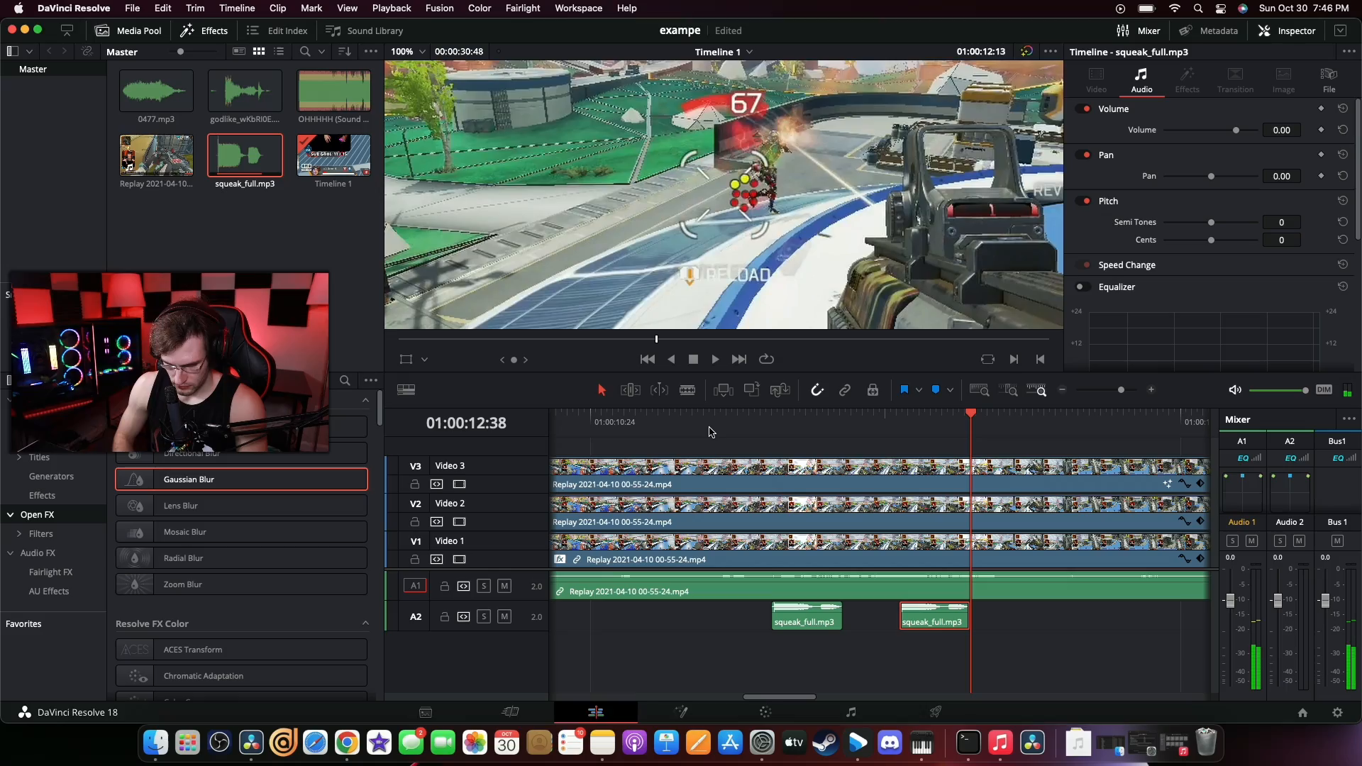
# Review the two squeaks, then audition the 0477 sound in the source viewer
pyautogui.click(677, 423)
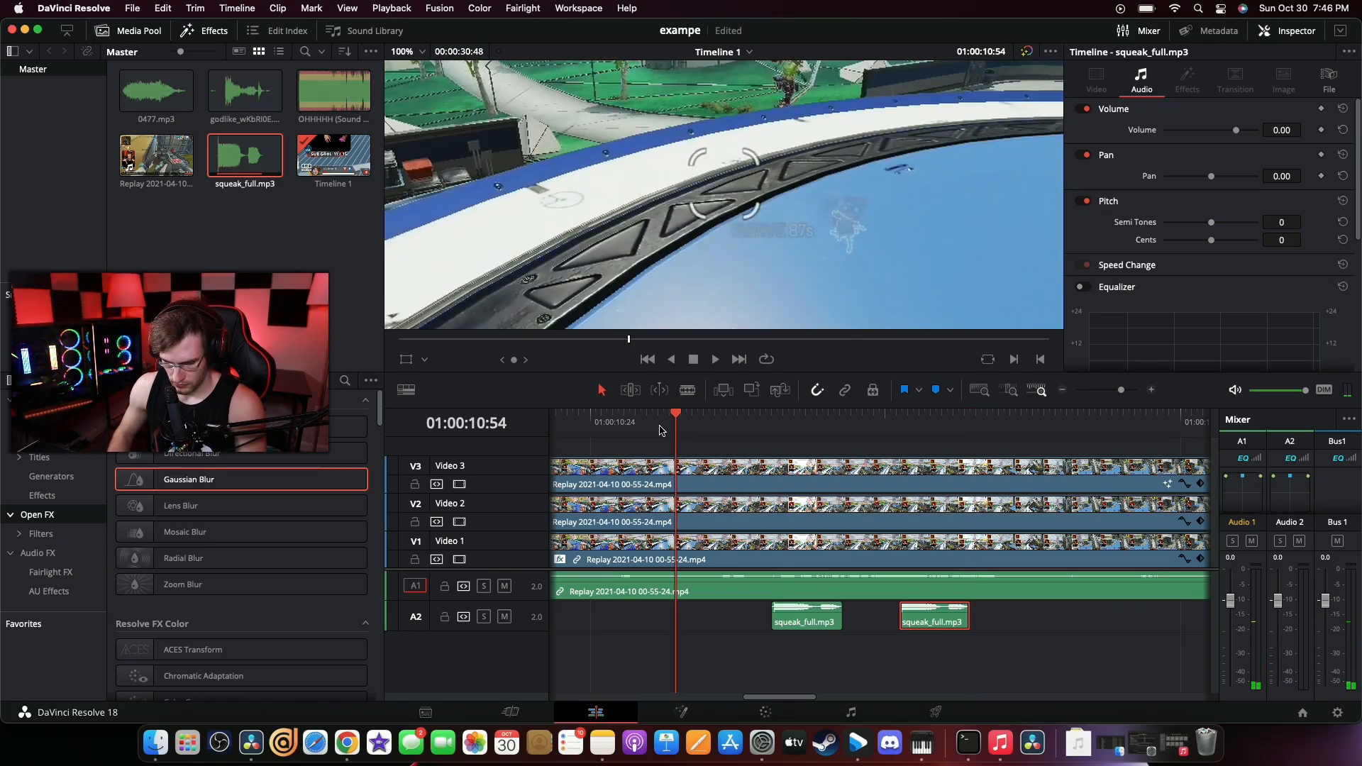
pyautogui.click(714, 359)
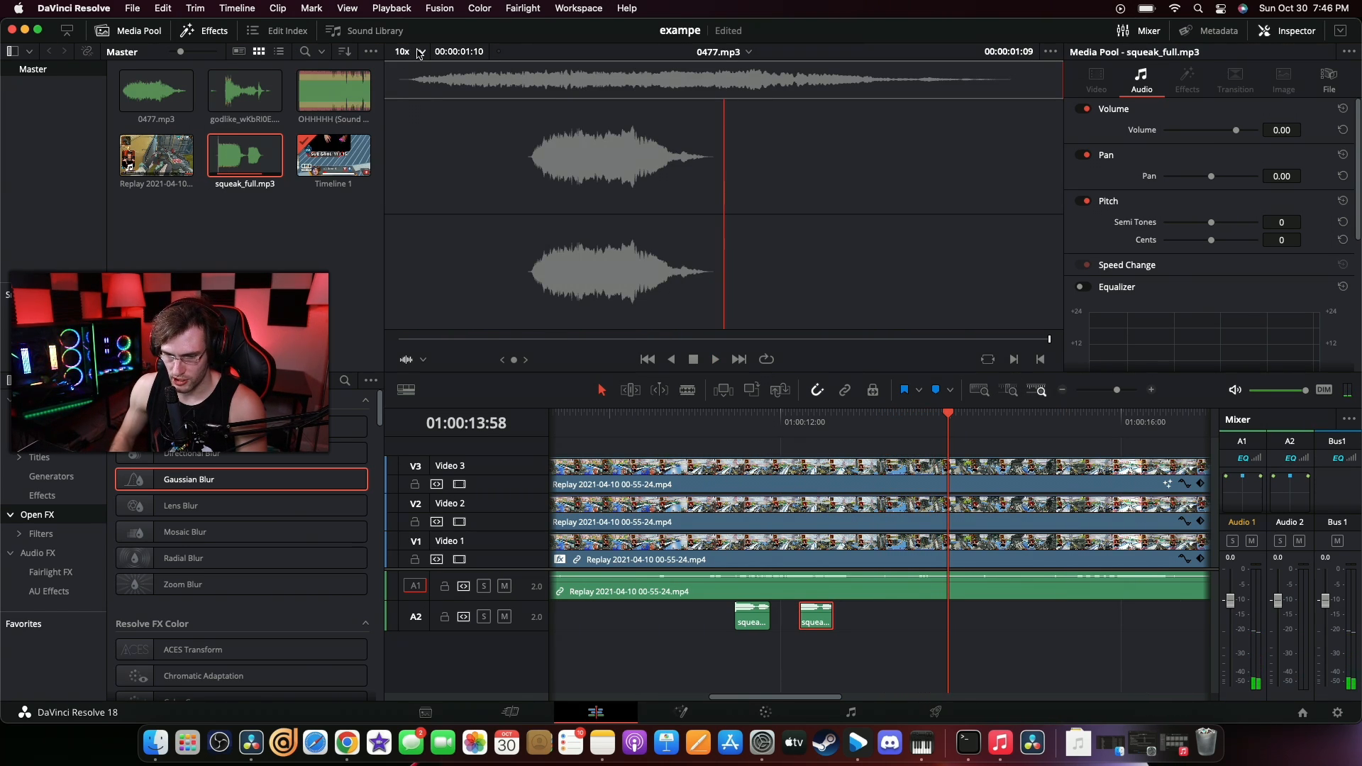
pyautogui.moveTo(447, 93)
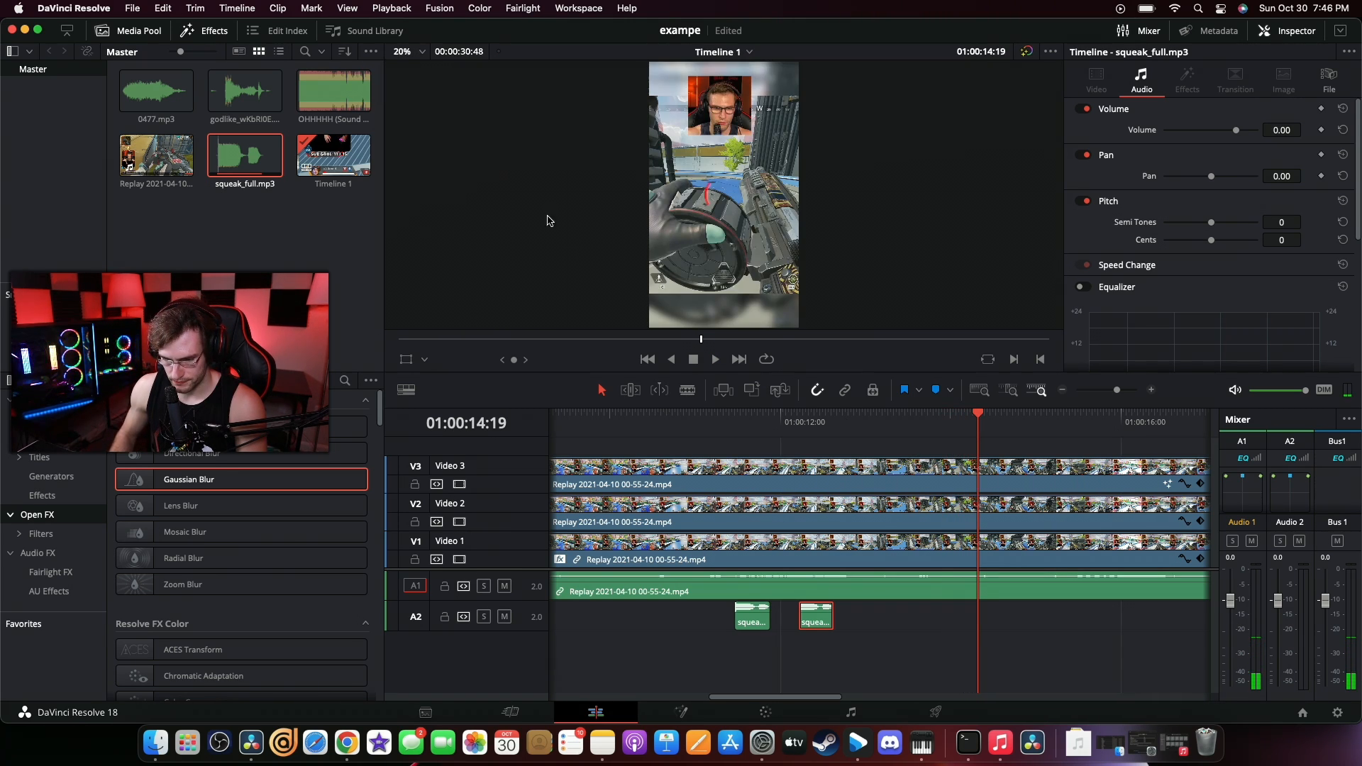
# Play past the squeaks and bring up the viewer zoom percentage choices
pyautogui.click(714, 359)
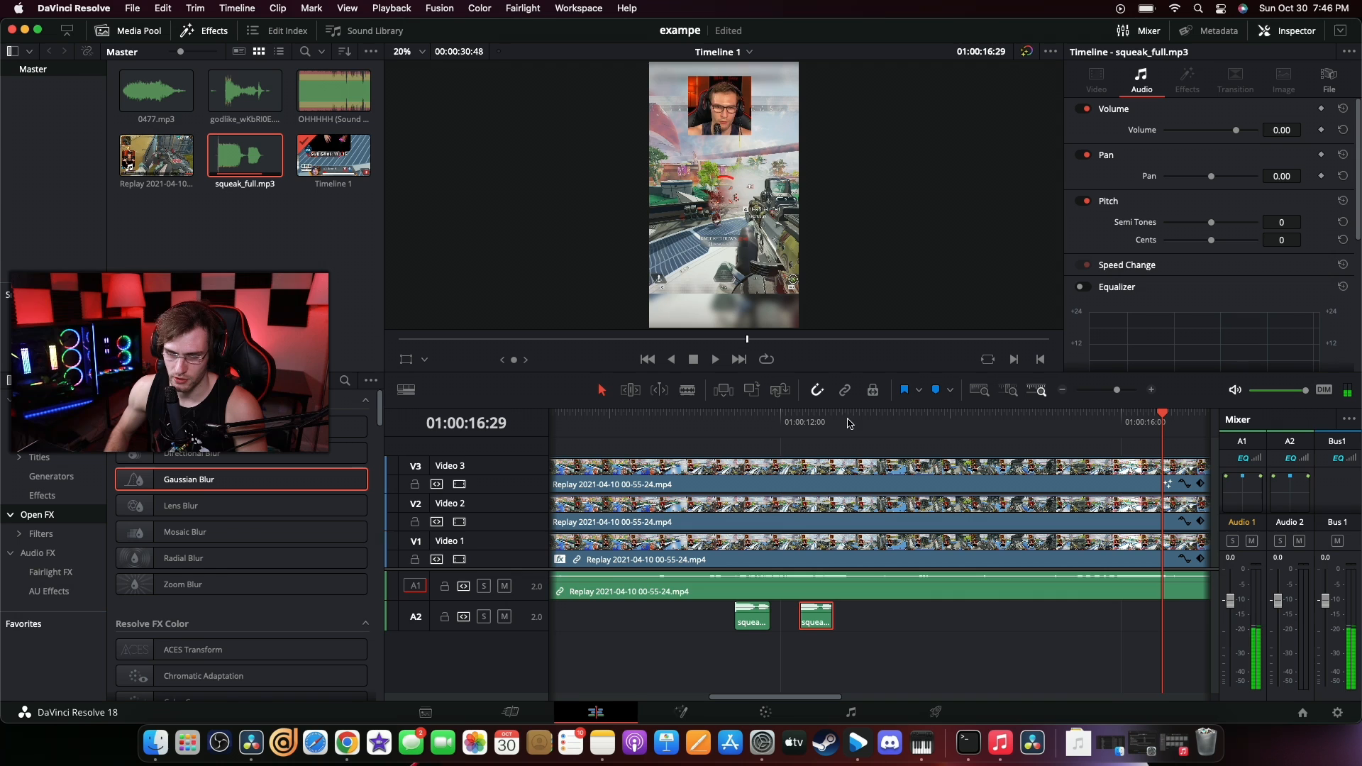
pyautogui.click(405, 51)
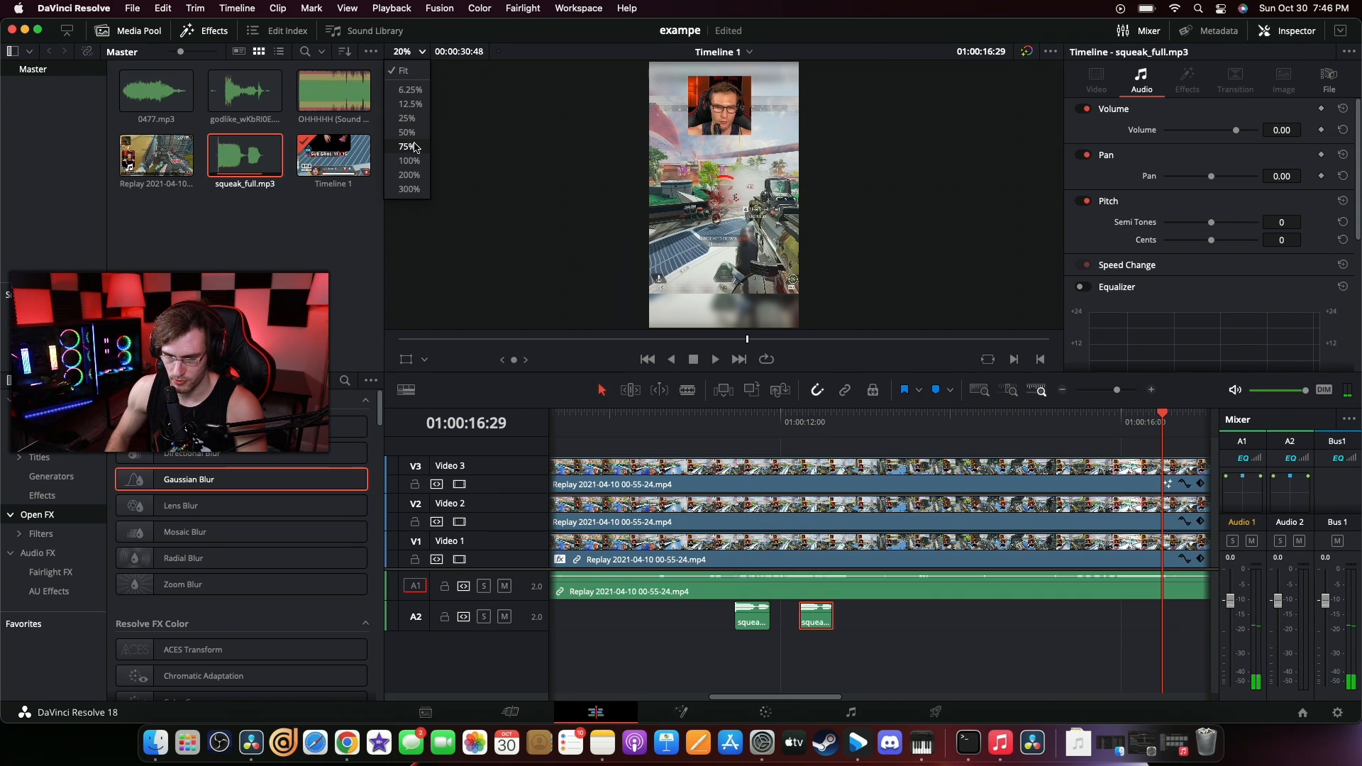
# Set the preview to 75% and add a third squeak_full clip further along A2, then play to check
pyautogui.click(407, 146)
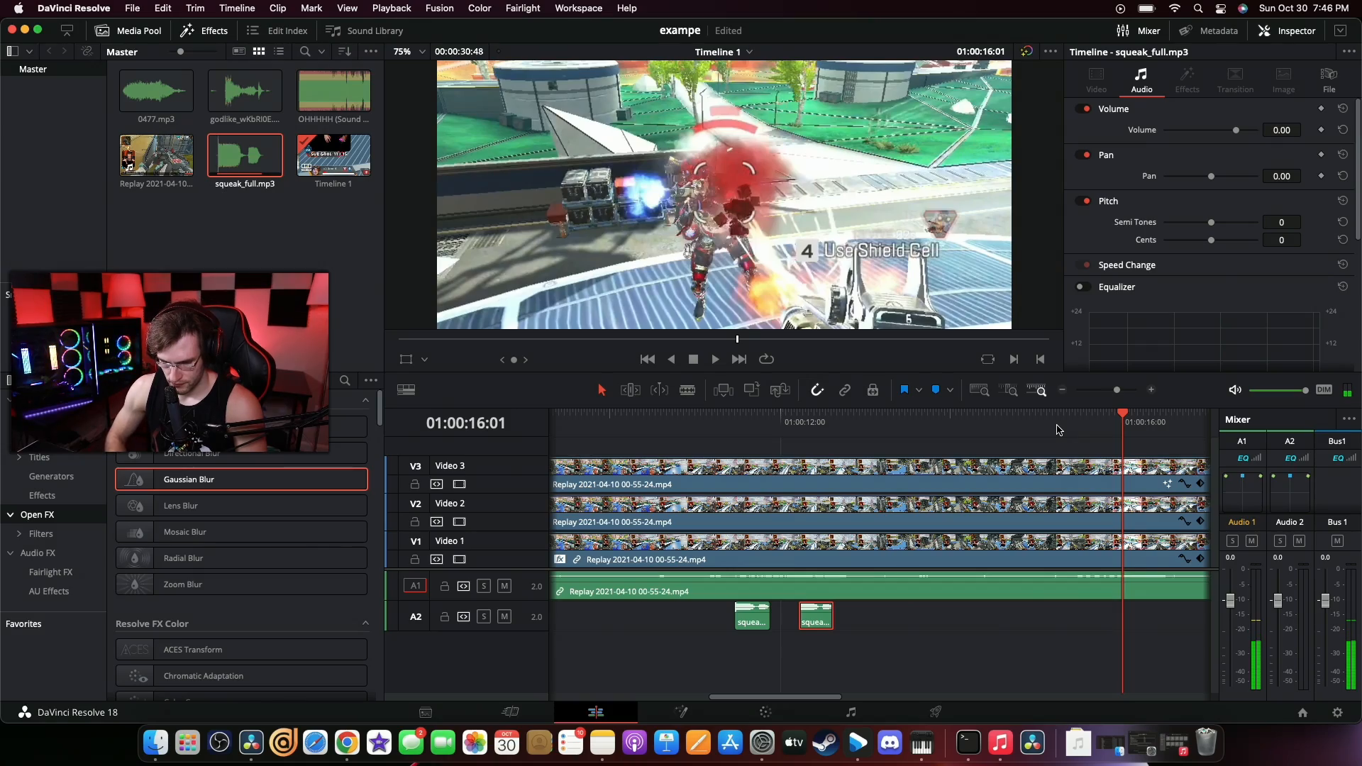
pyautogui.click(1044, 423)
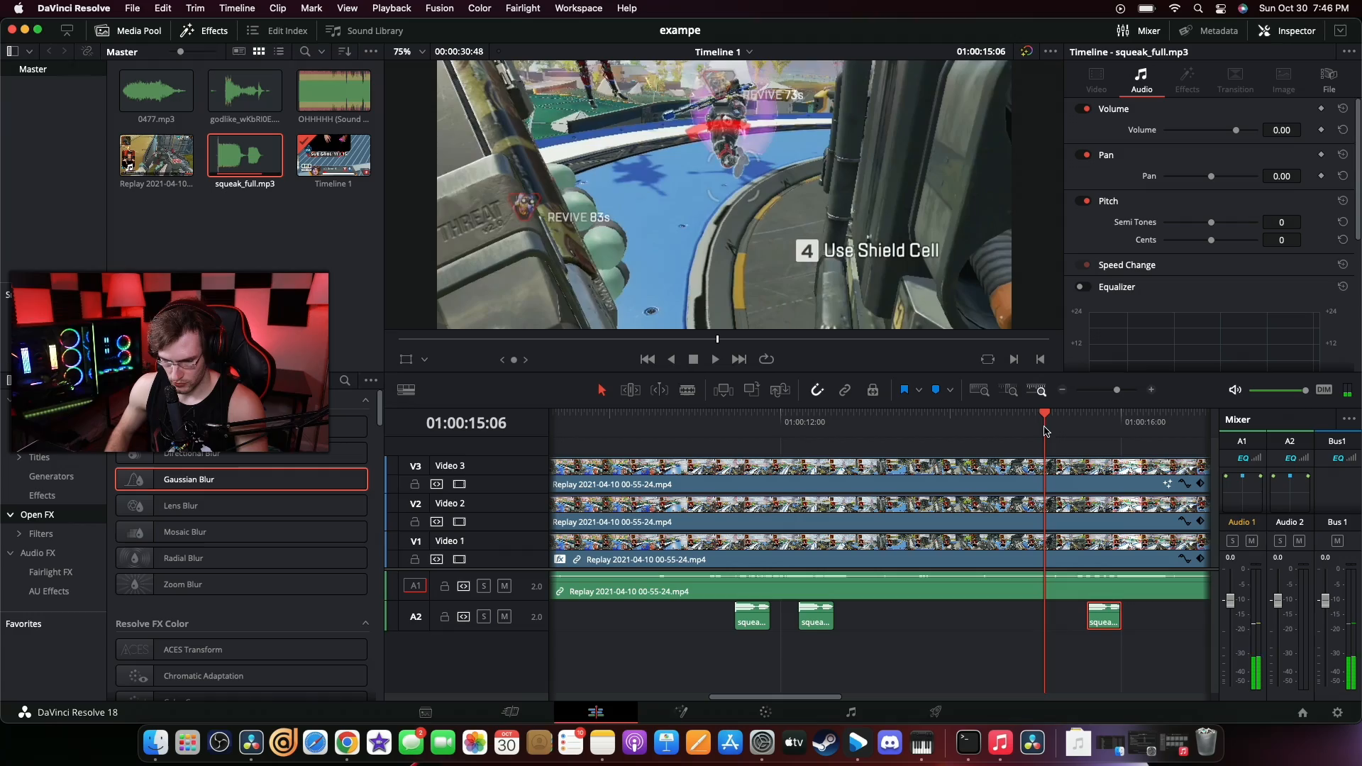
pyautogui.click(714, 359)
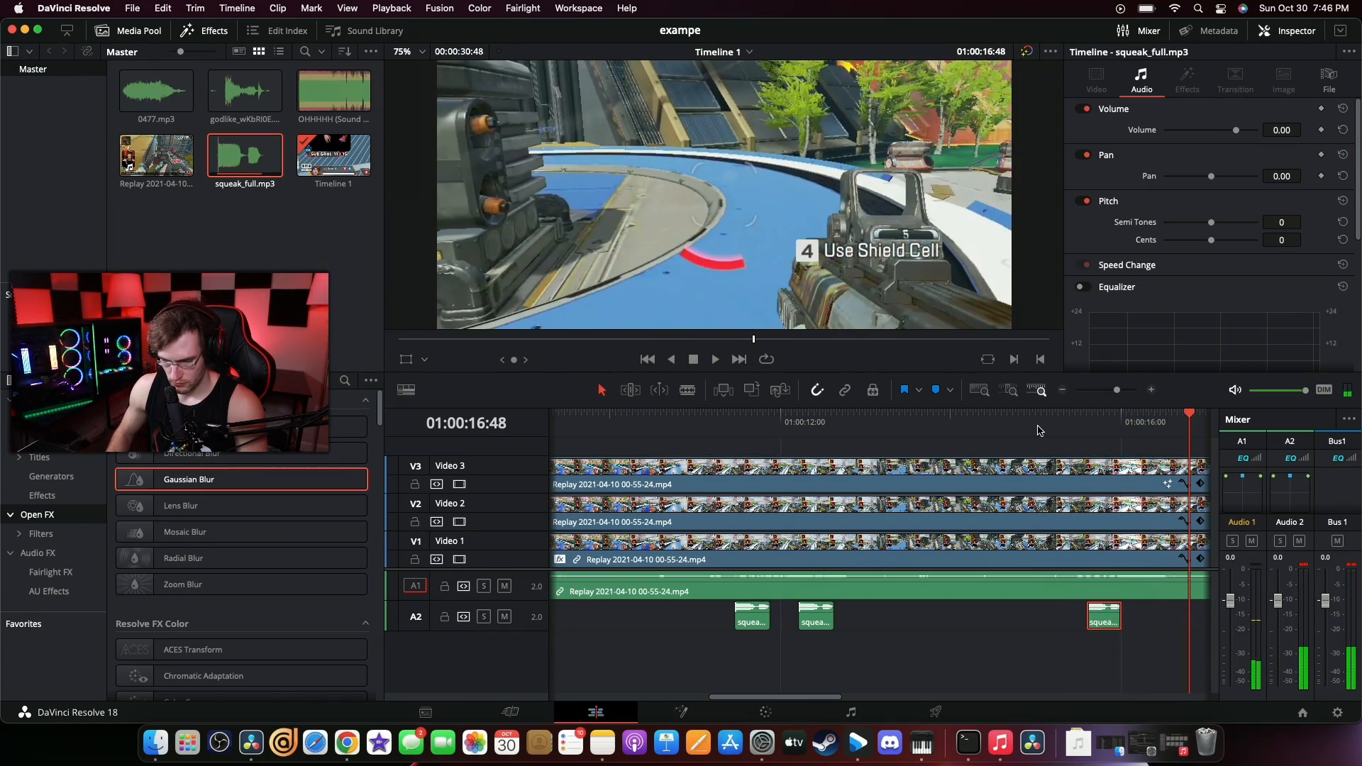
# Place 0477.mp3 on track A2 directly after the squeak_full clip
pyautogui.click(402, 51)
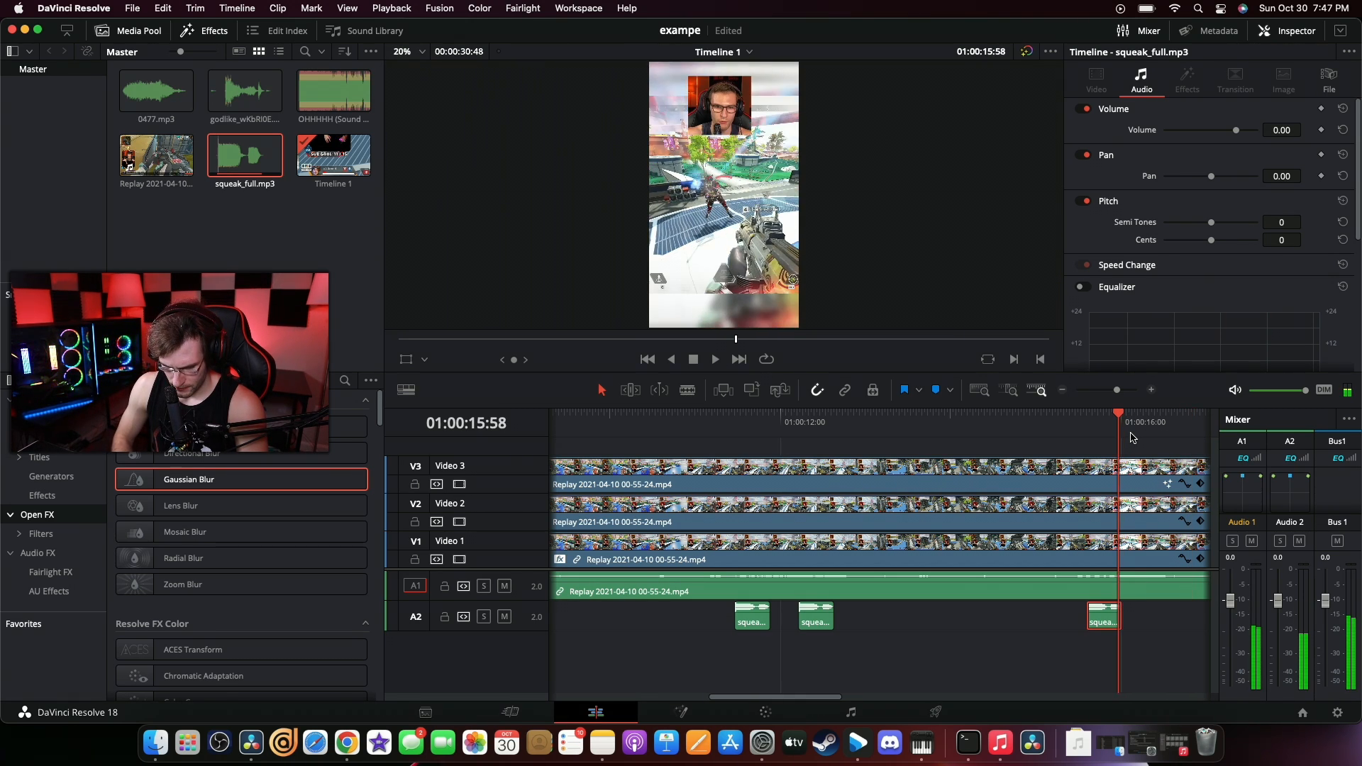
pyautogui.click(1131, 415)
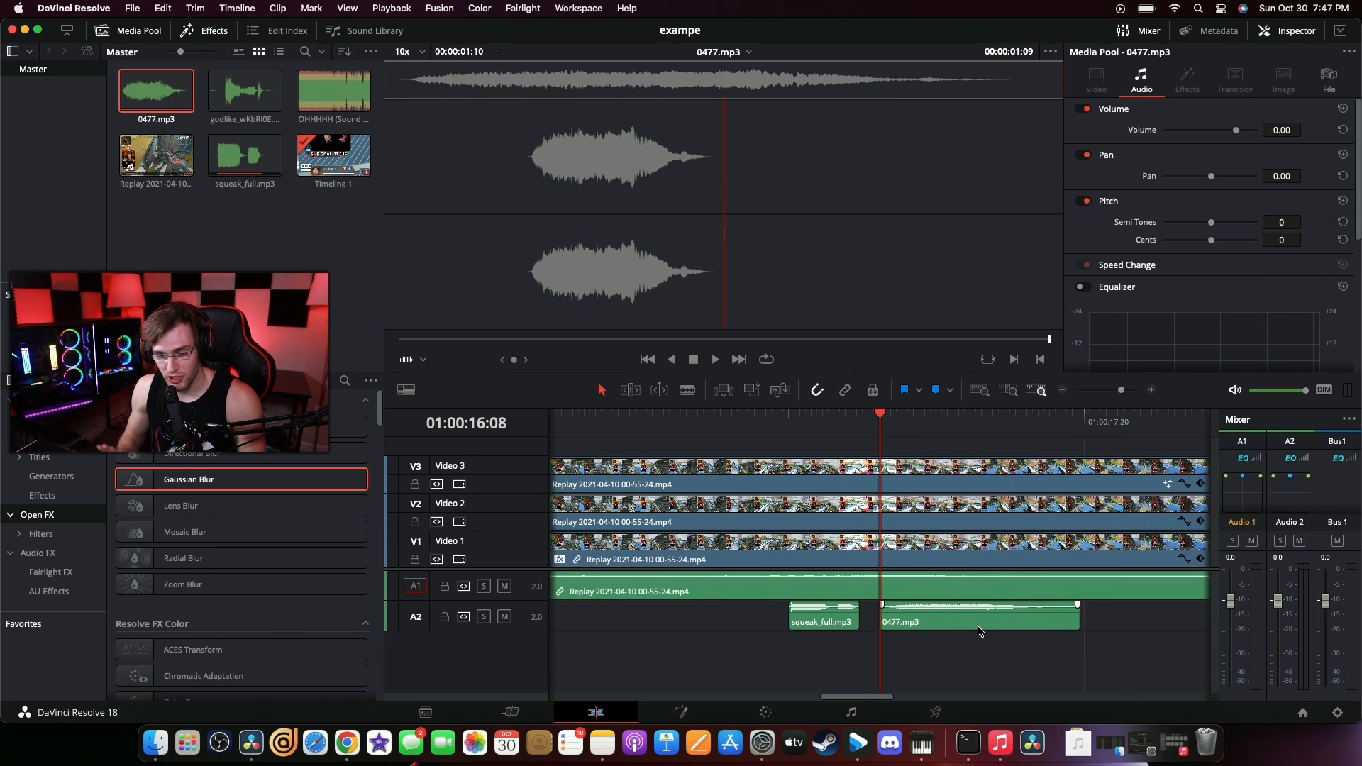
pyautogui.rightClick(823, 622)
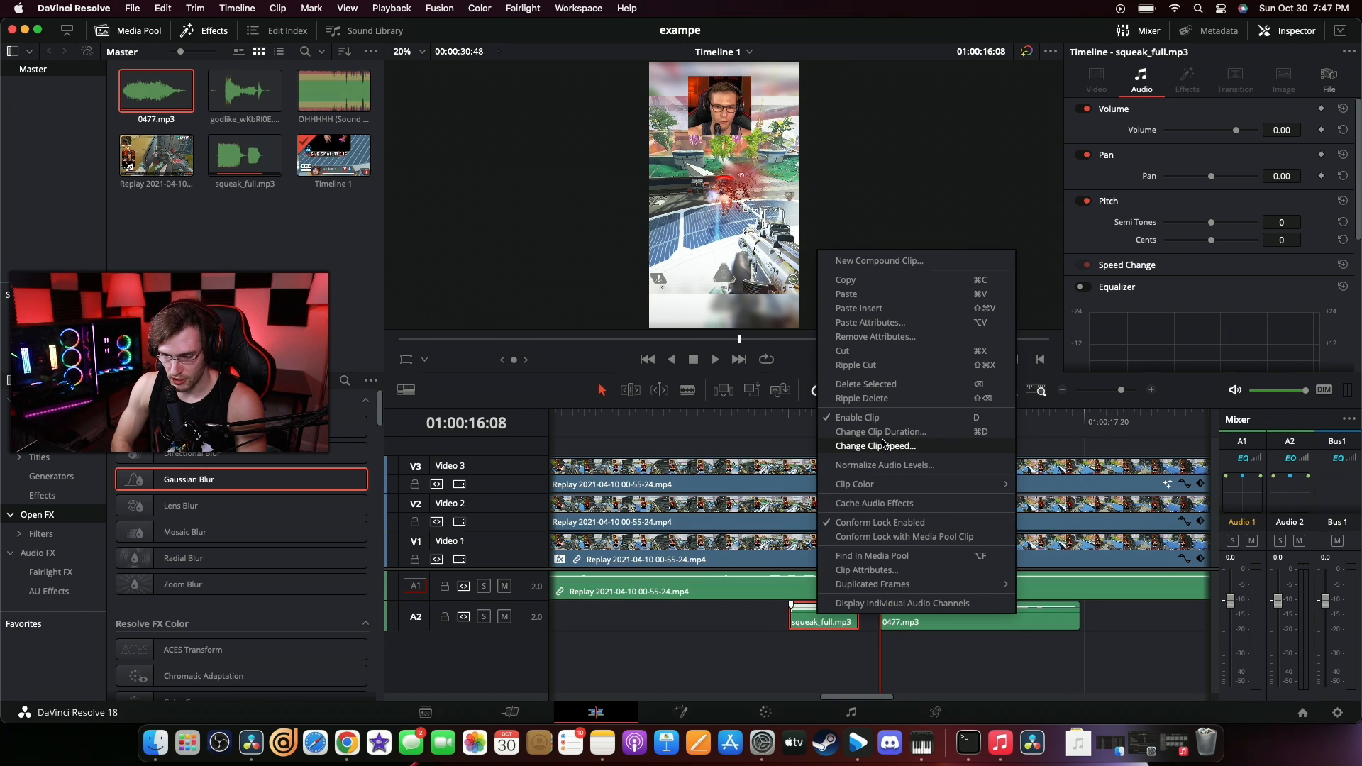
pyautogui.click(876, 446)
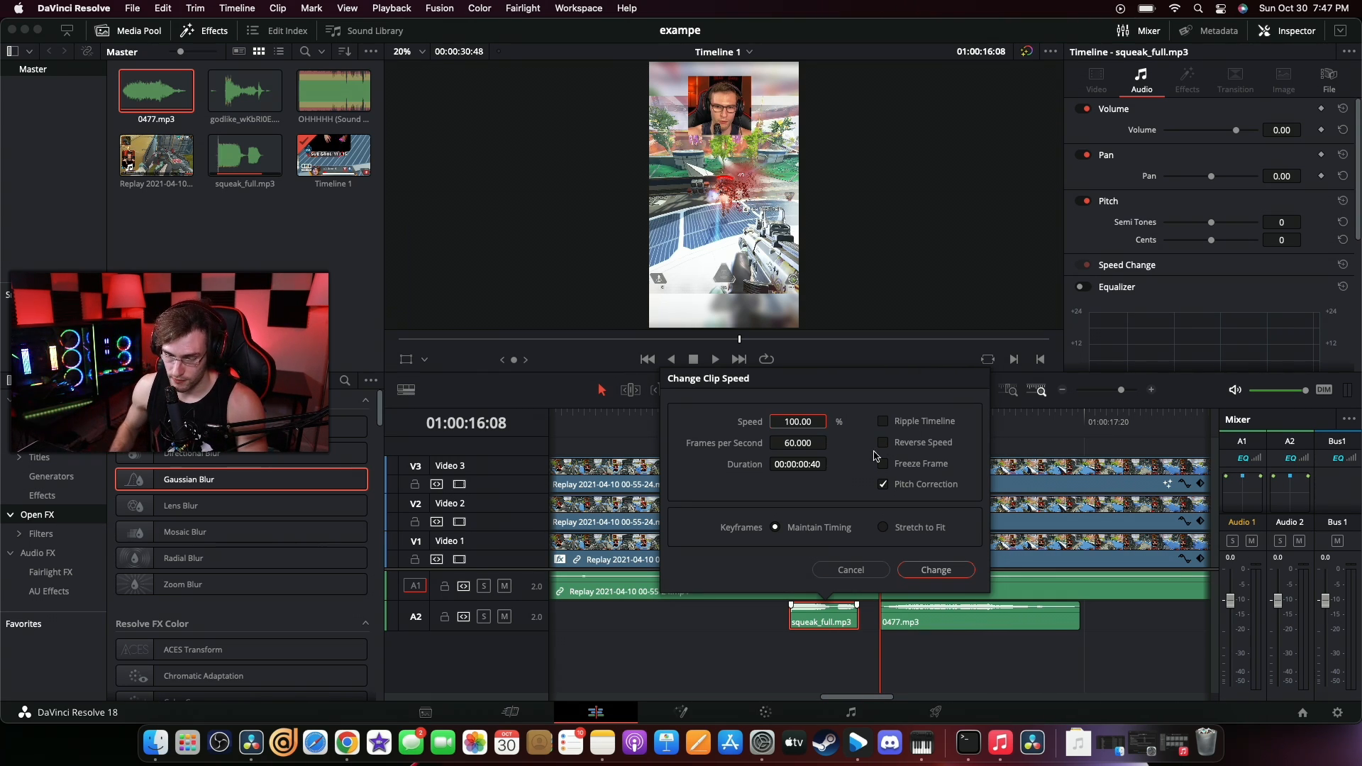
pyautogui.click(850, 571)
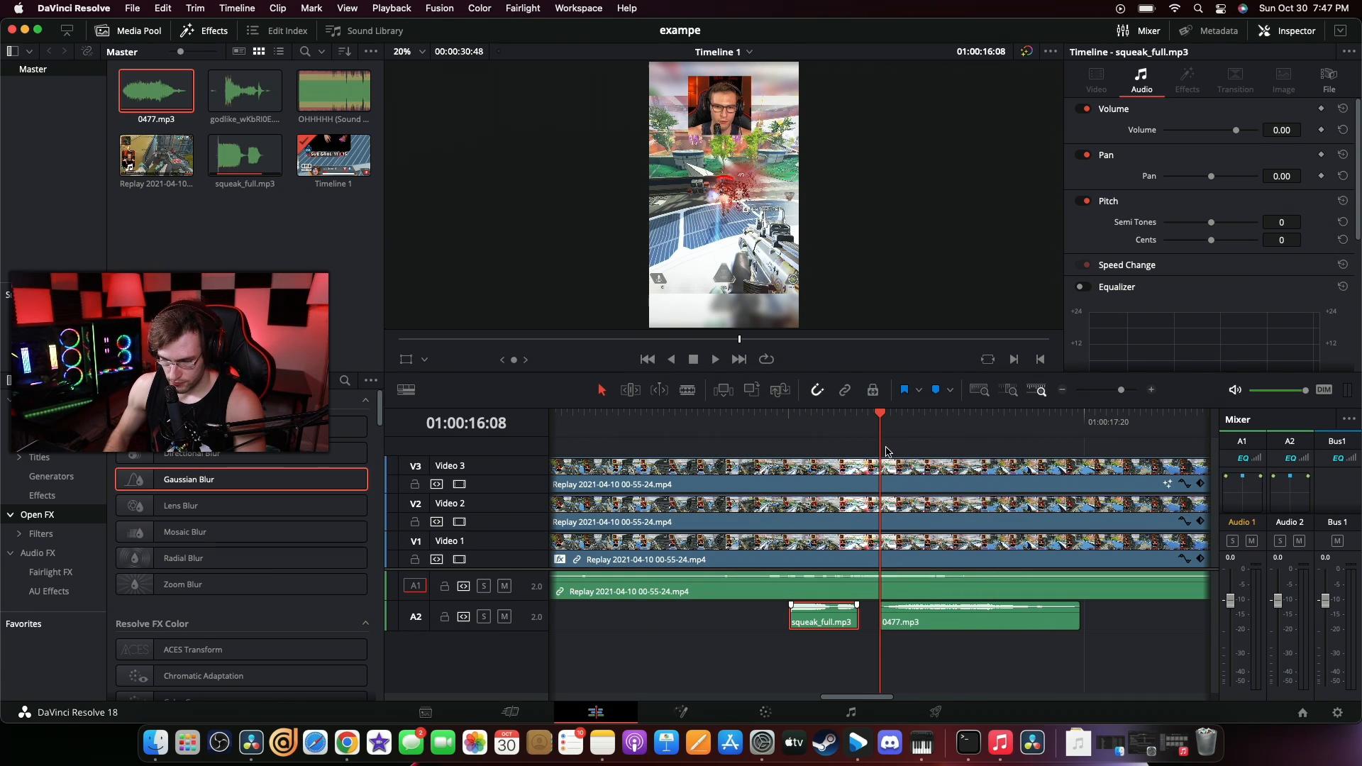
pyautogui.moveTo(873, 450)
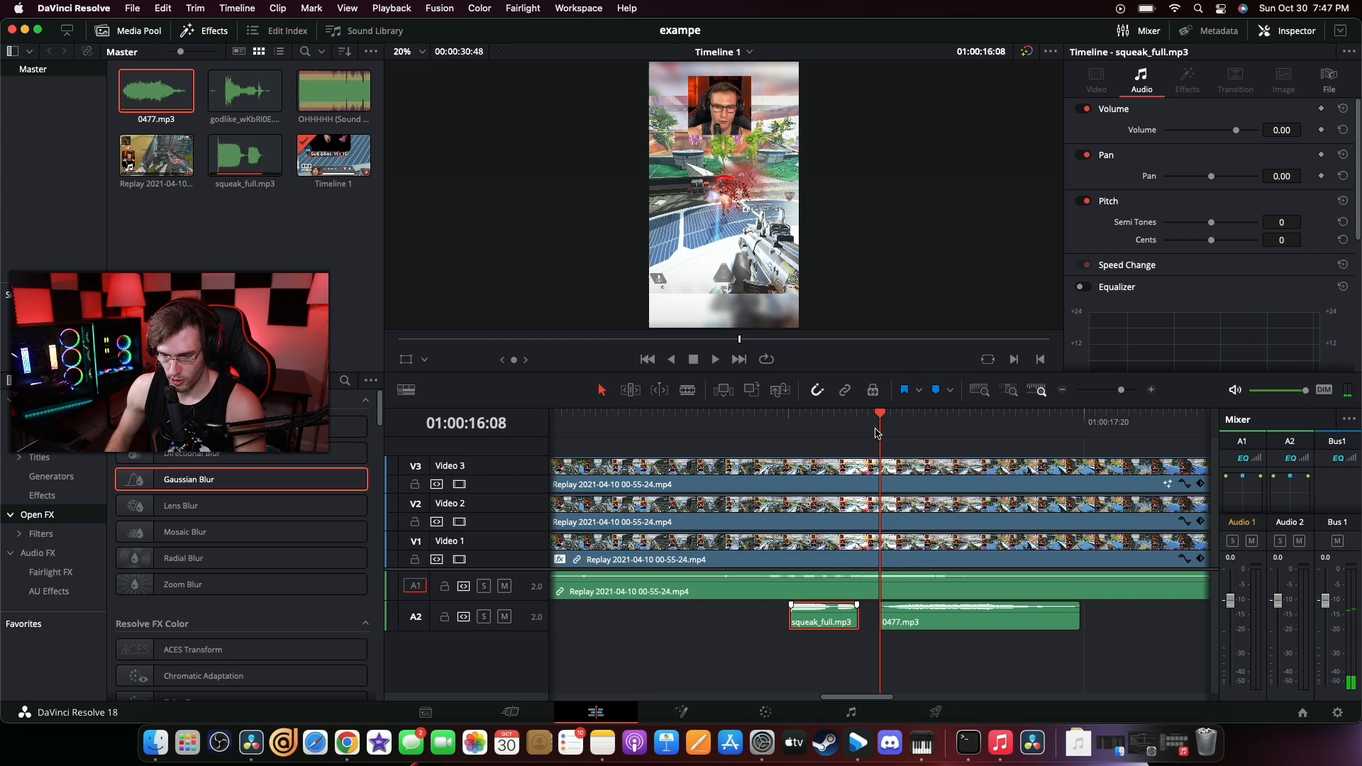
# Play back the hits and nudge the 0477 sound slightly later on A2
pyautogui.click(714, 359)
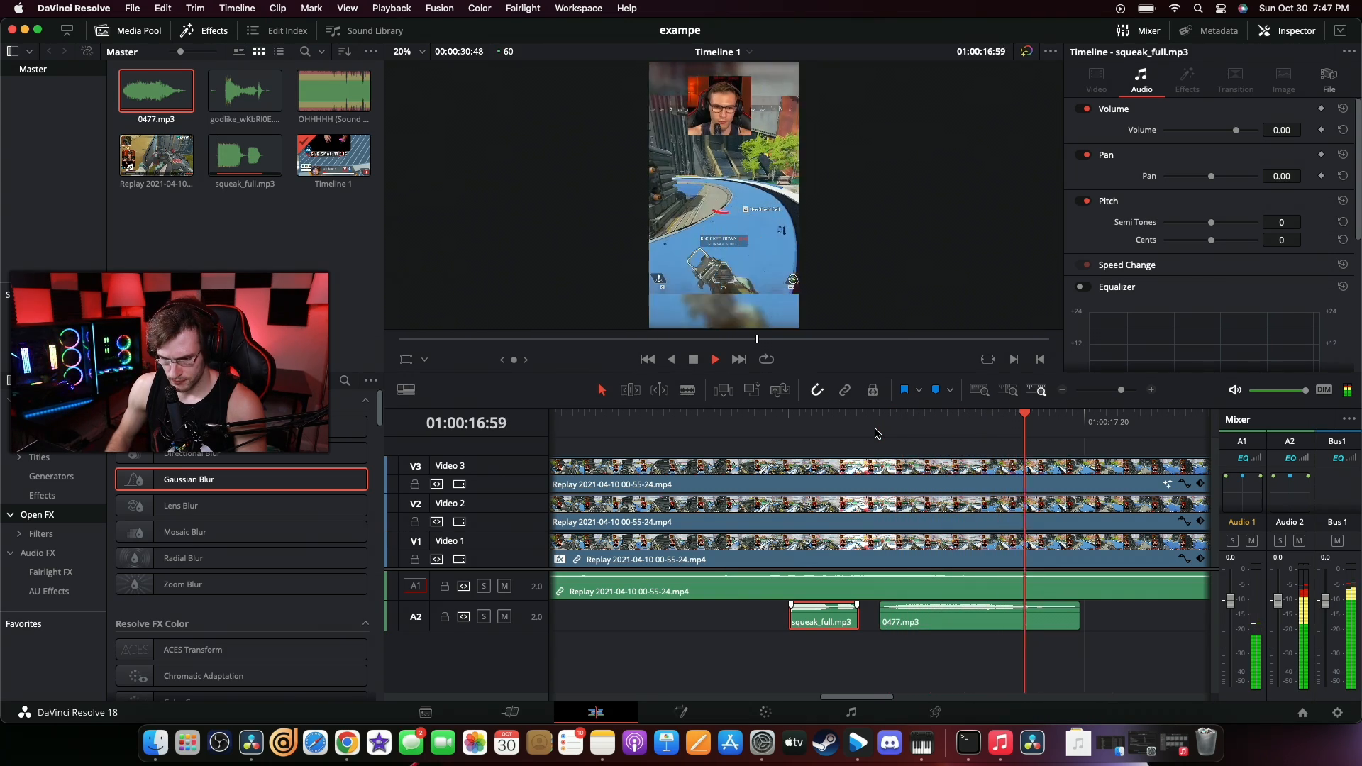
pyautogui.click(803, 414)
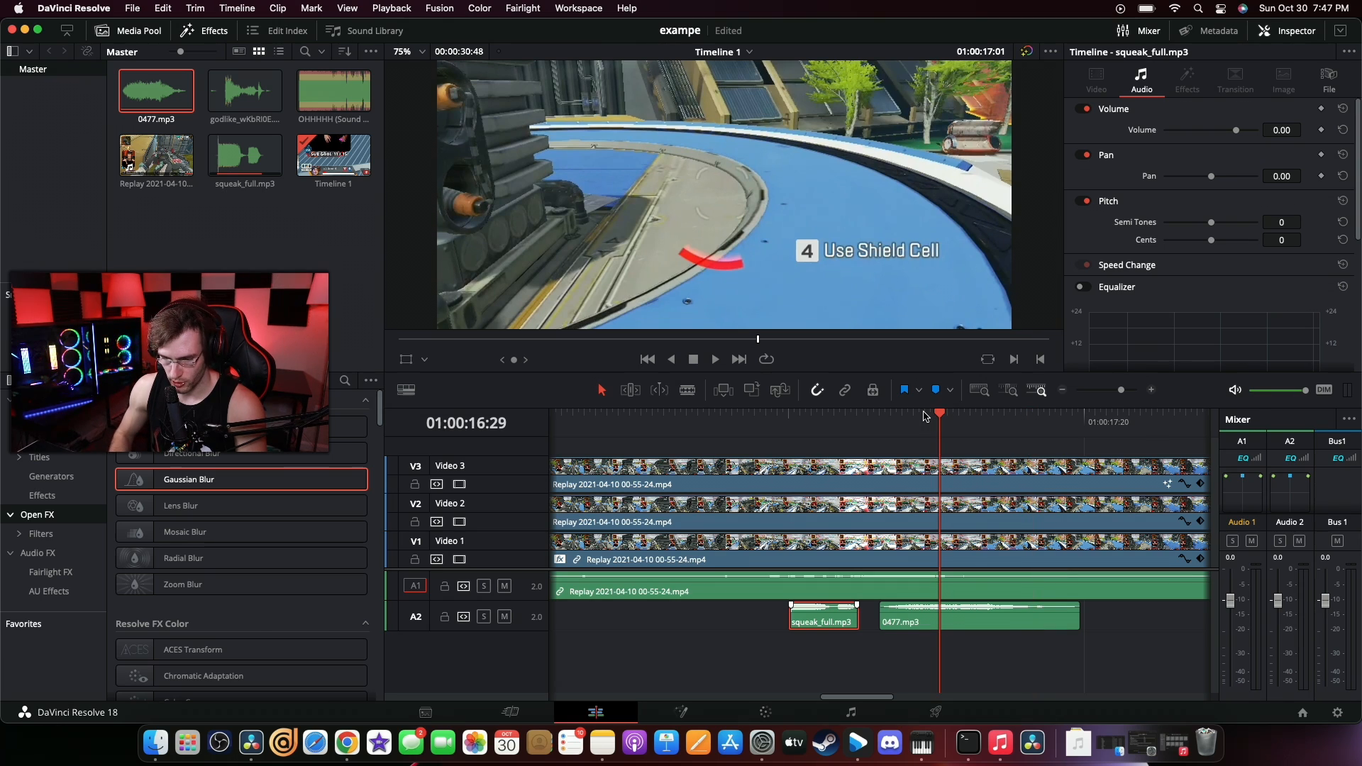
pyautogui.moveTo(938, 413); pyautogui.dragTo(904, 413)
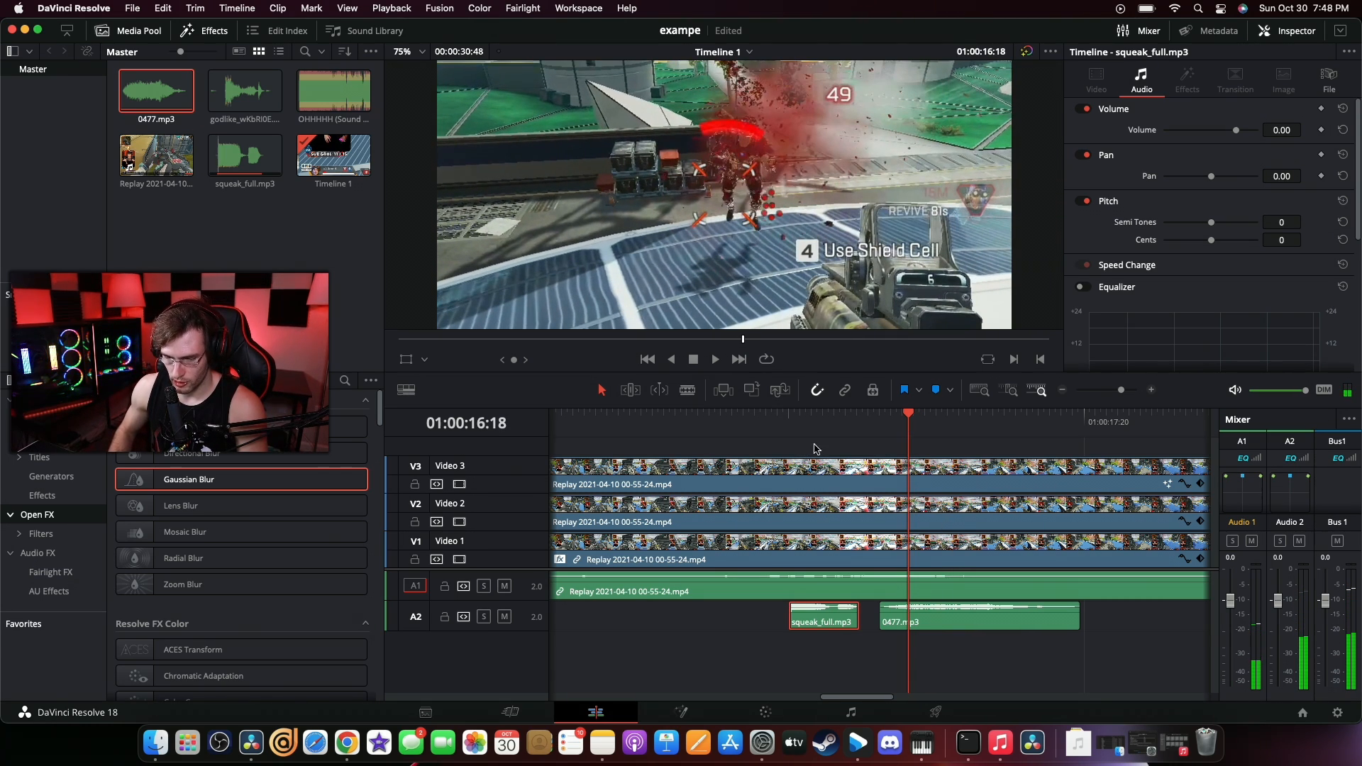
pyautogui.moveTo(978, 618); pyautogui.dragTo(1008, 617)
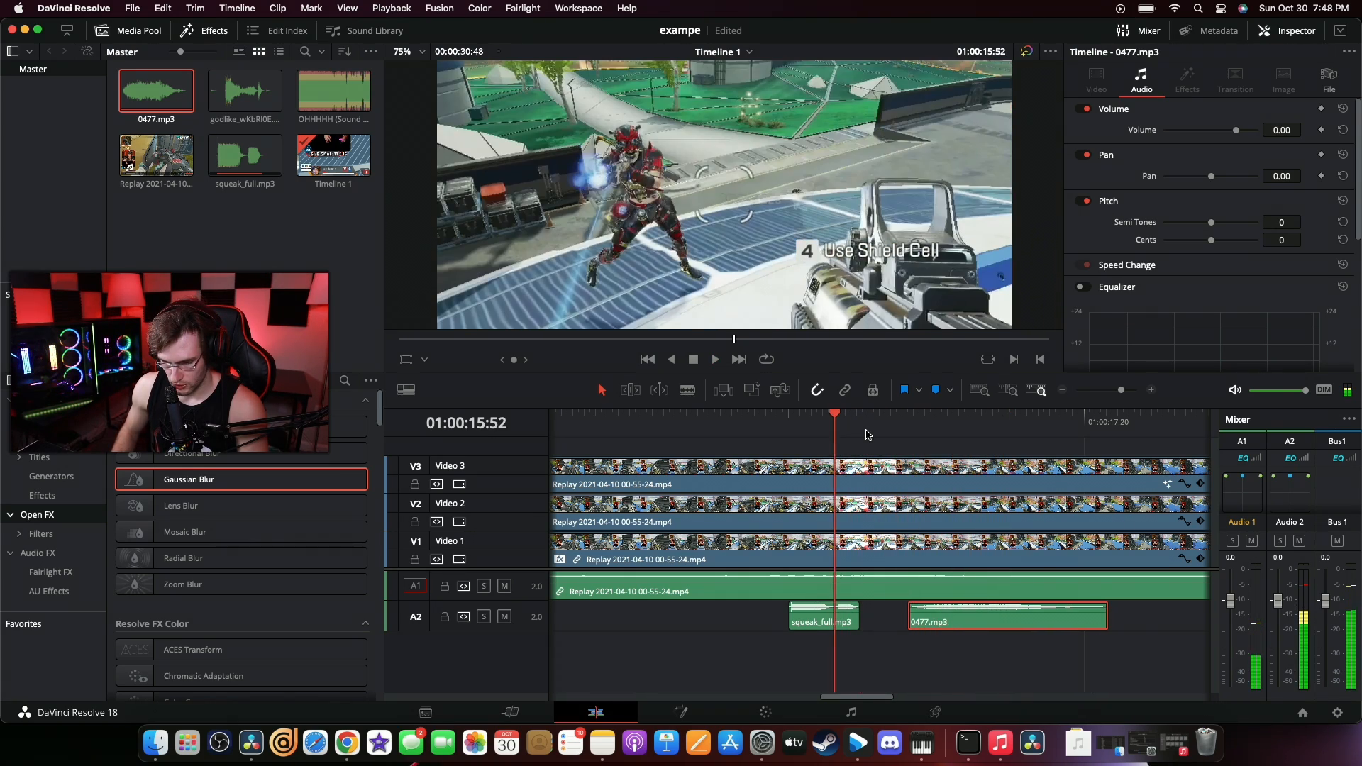
# Replay around the hit moment to confirm the 0477 clips land on the action
pyautogui.click(714, 359)
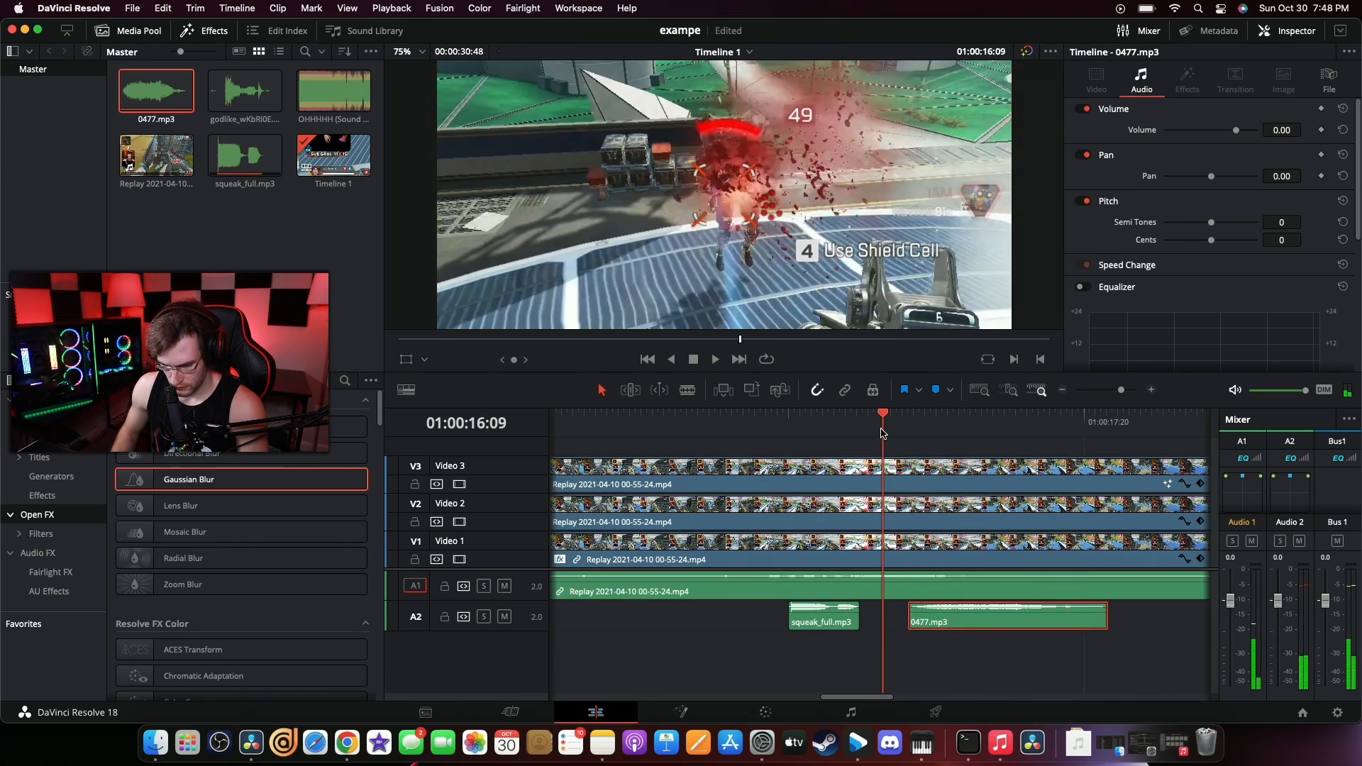
pyautogui.click(714, 359)
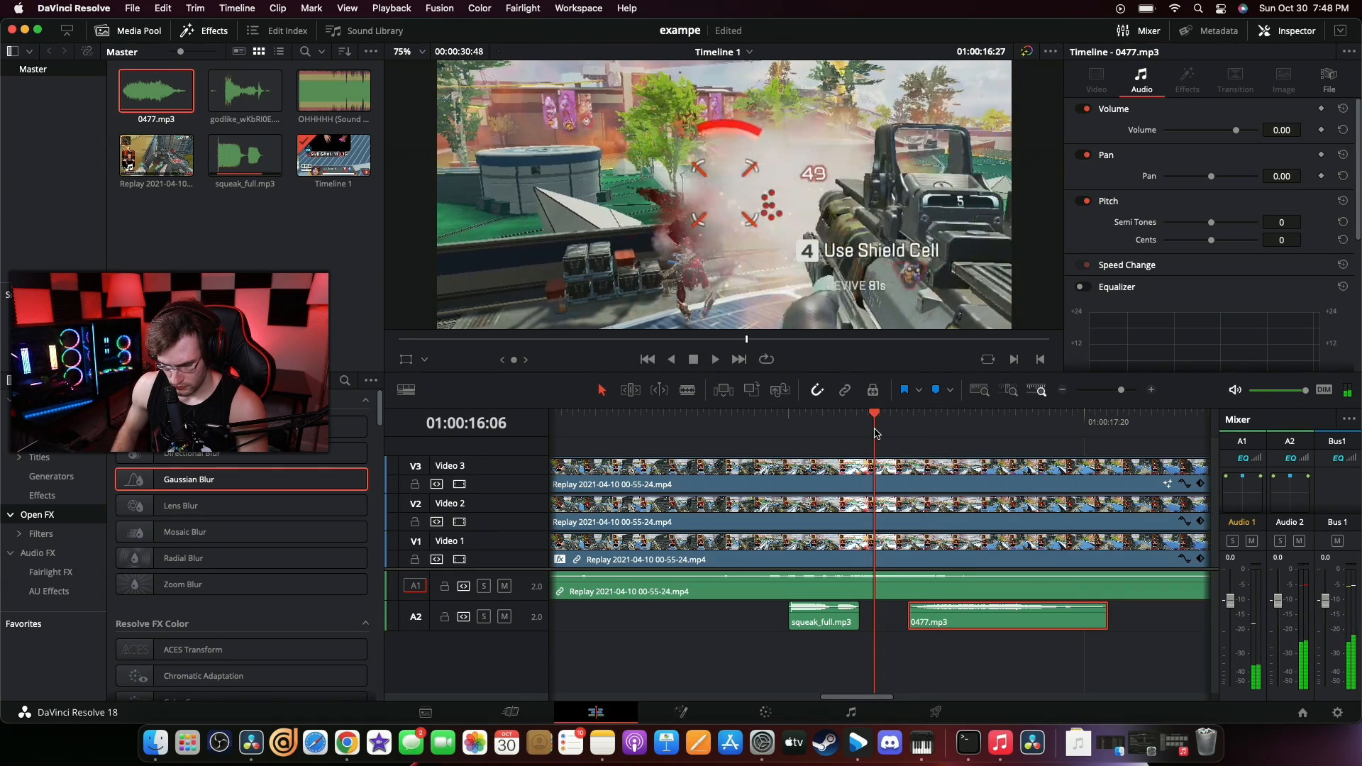
pyautogui.click(714, 359)
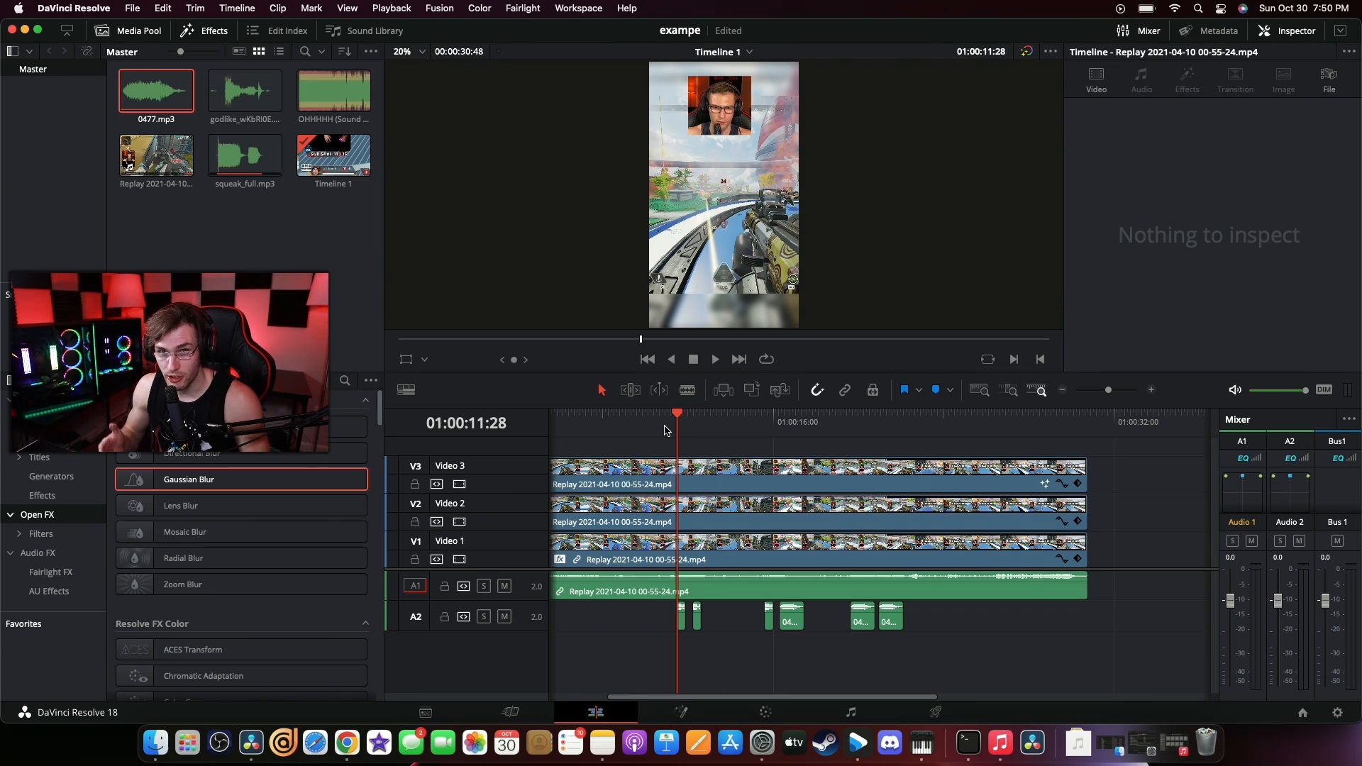
# Park the playhead at the Champion banner and zoom the timeline in there
pyautogui.click(714, 359)
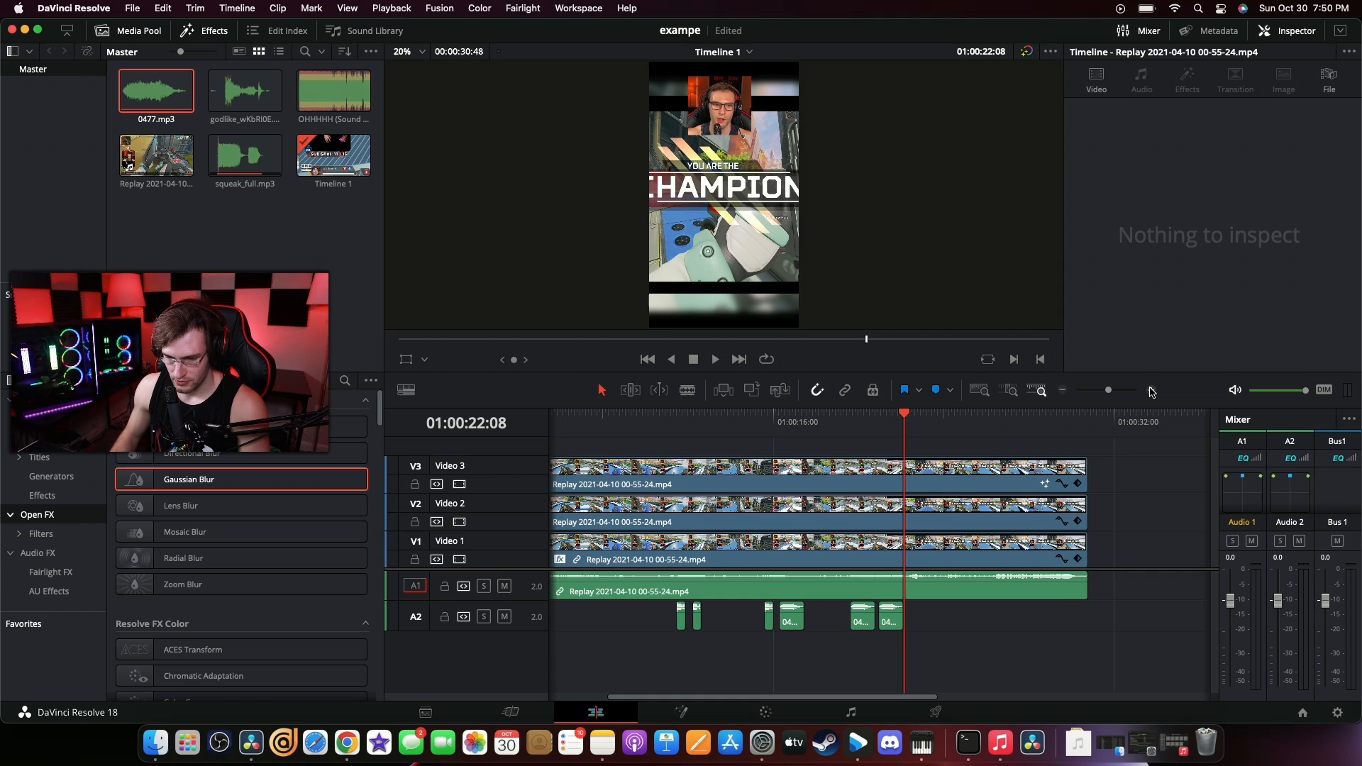
pyautogui.click(1151, 390)
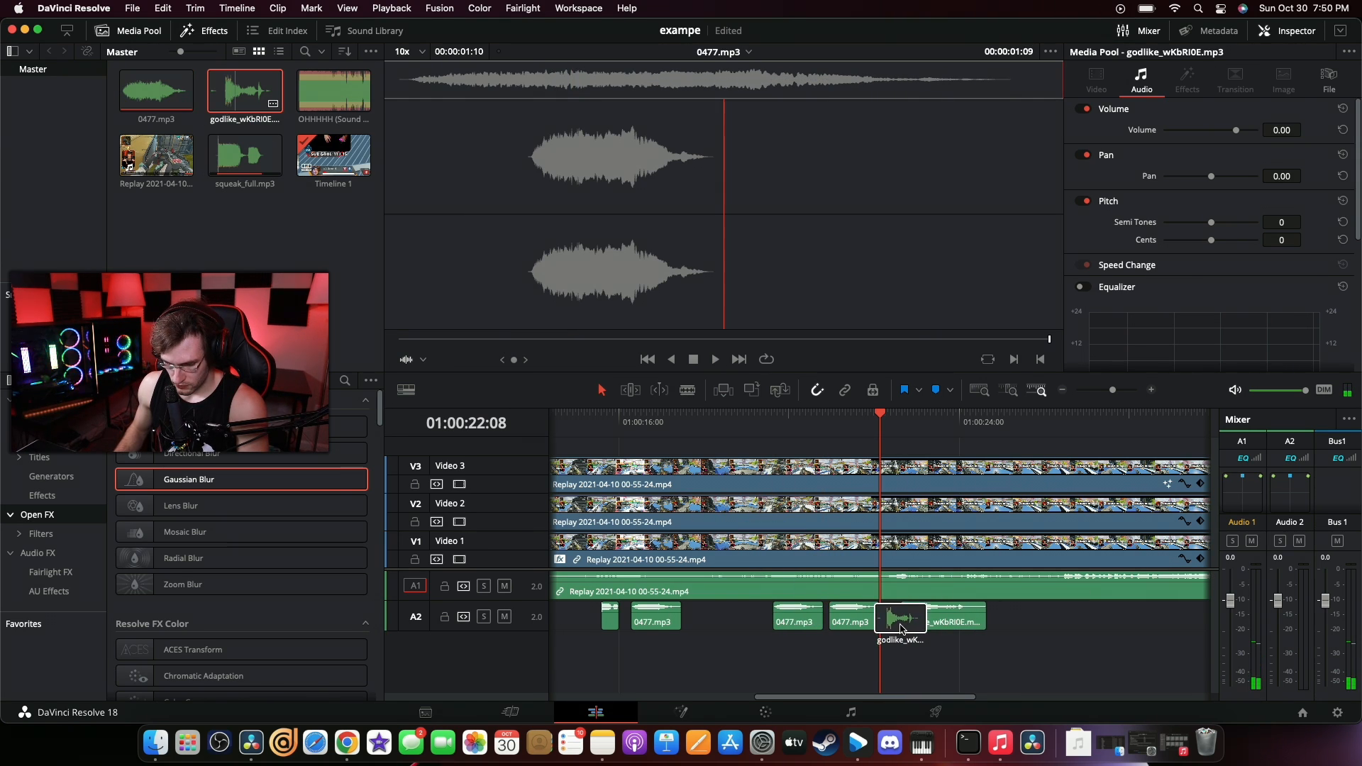
# Drop godlike_wKbRIOE.mp3 on A2 after the 0477 clips, then pull it toward a new track
pyautogui.click(943, 621)
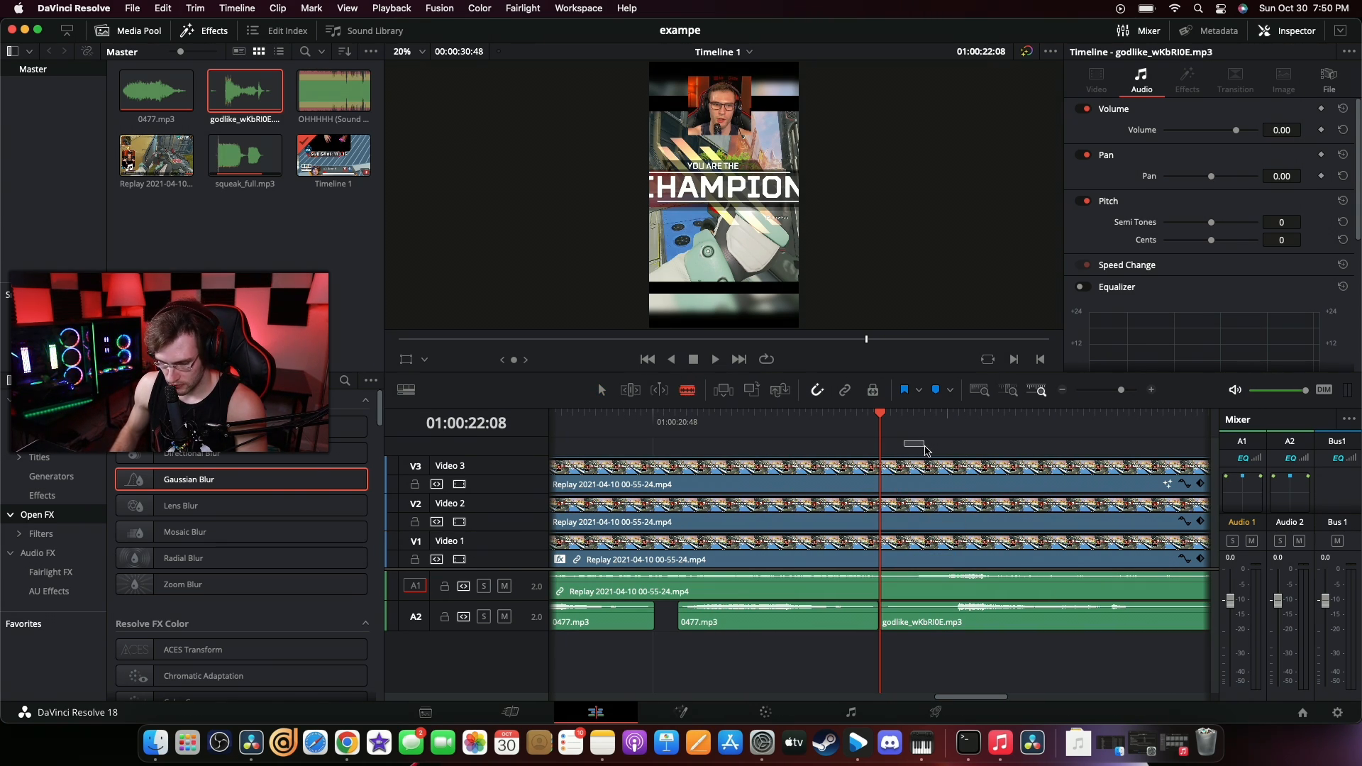
pyautogui.click(945, 413)
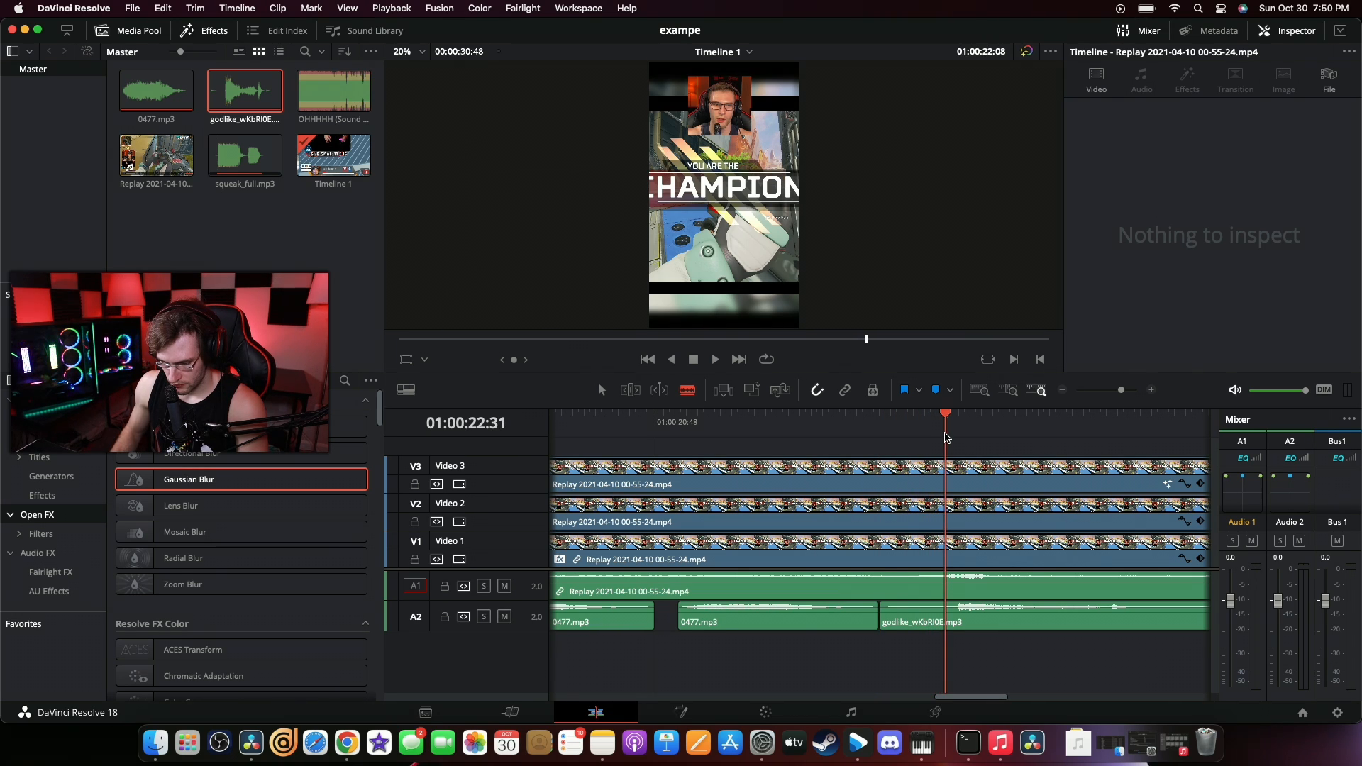
pyautogui.moveTo(945, 413); pyautogui.dragTo(953, 413)
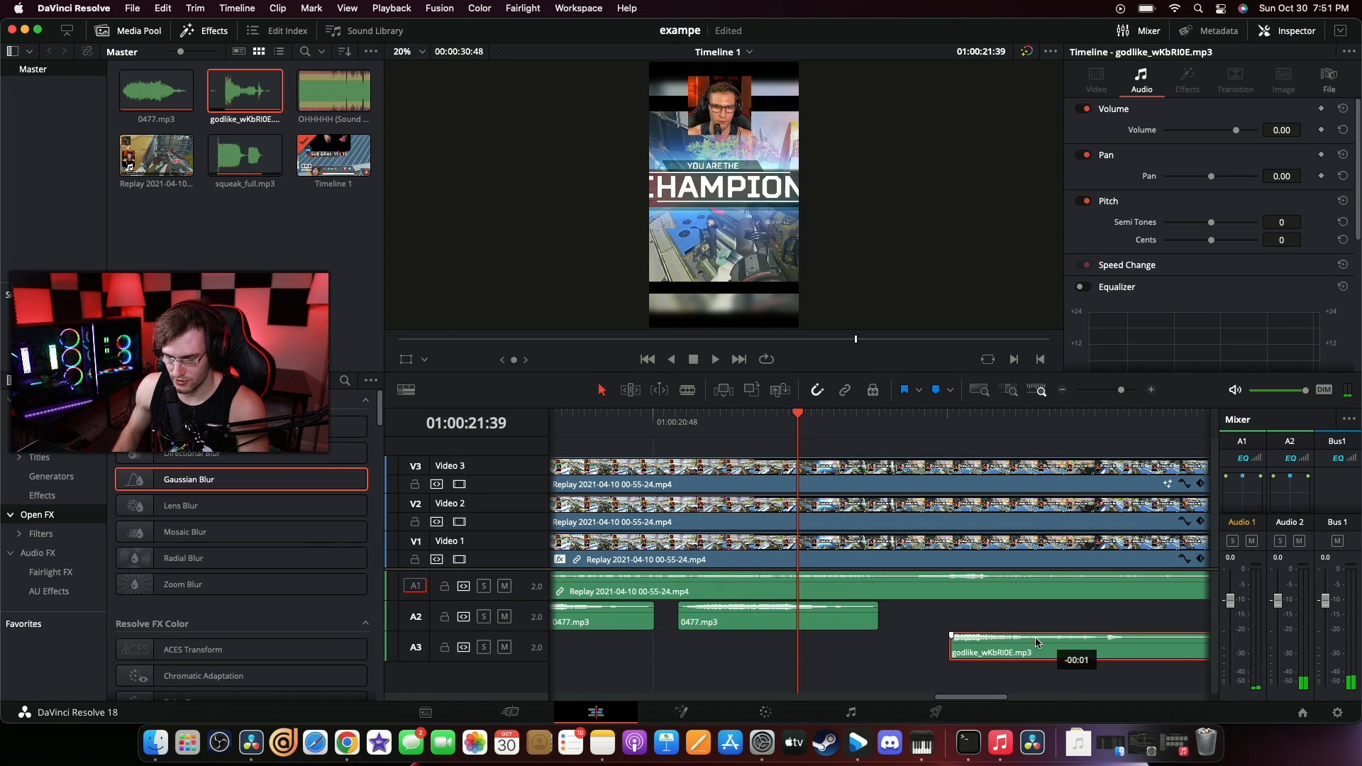
# Slide the godlike clip on A3 to start at the Champion moment and preview it
pyautogui.moveTo(1034, 647); pyautogui.dragTo(913, 647)
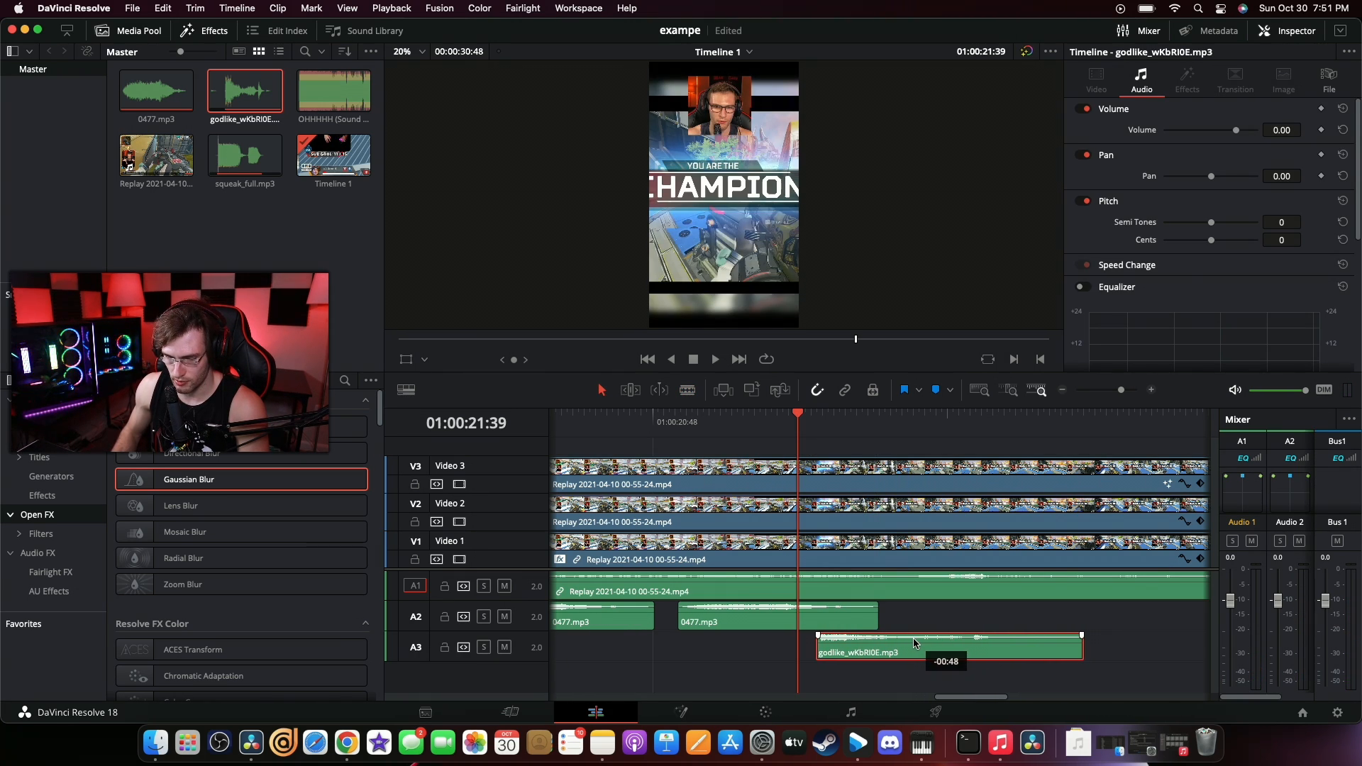
pyautogui.moveTo(950, 647); pyautogui.dragTo(931, 647)
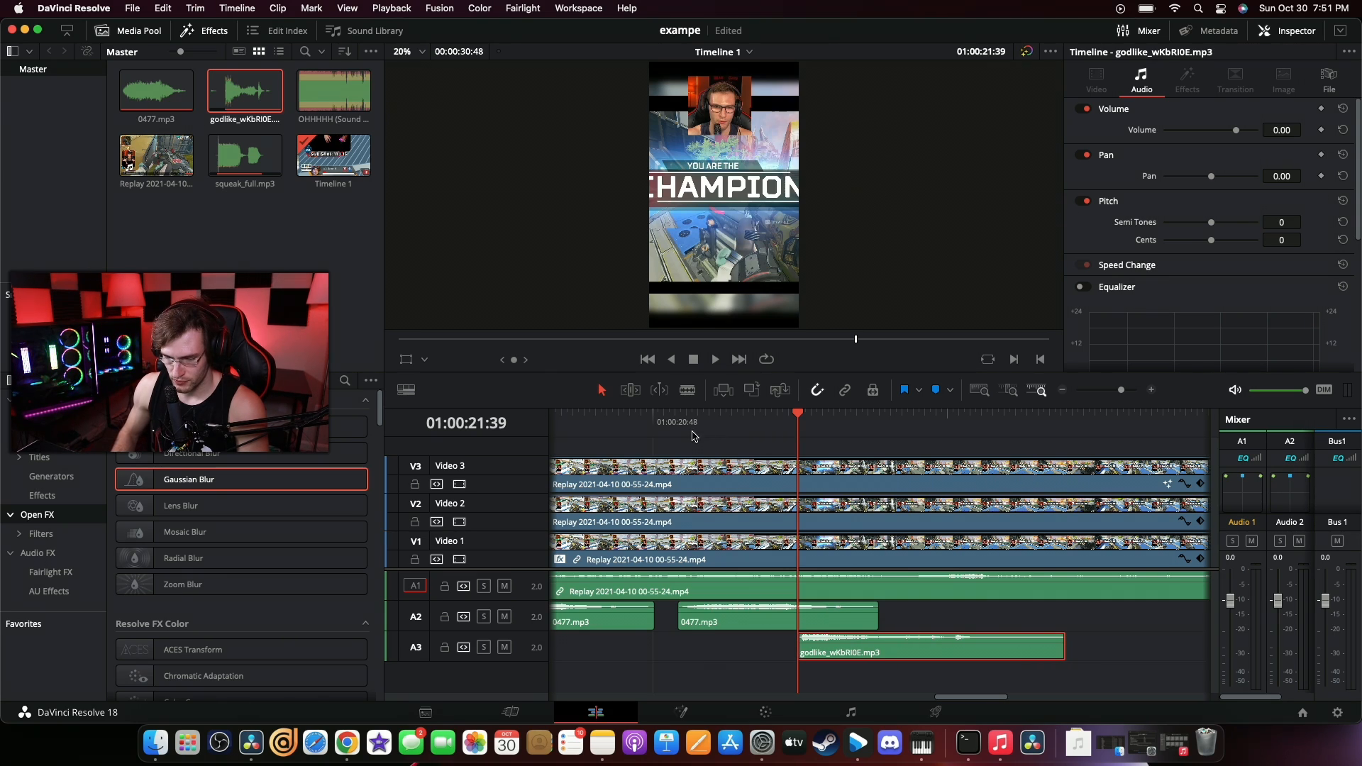
pyautogui.click(714, 359)
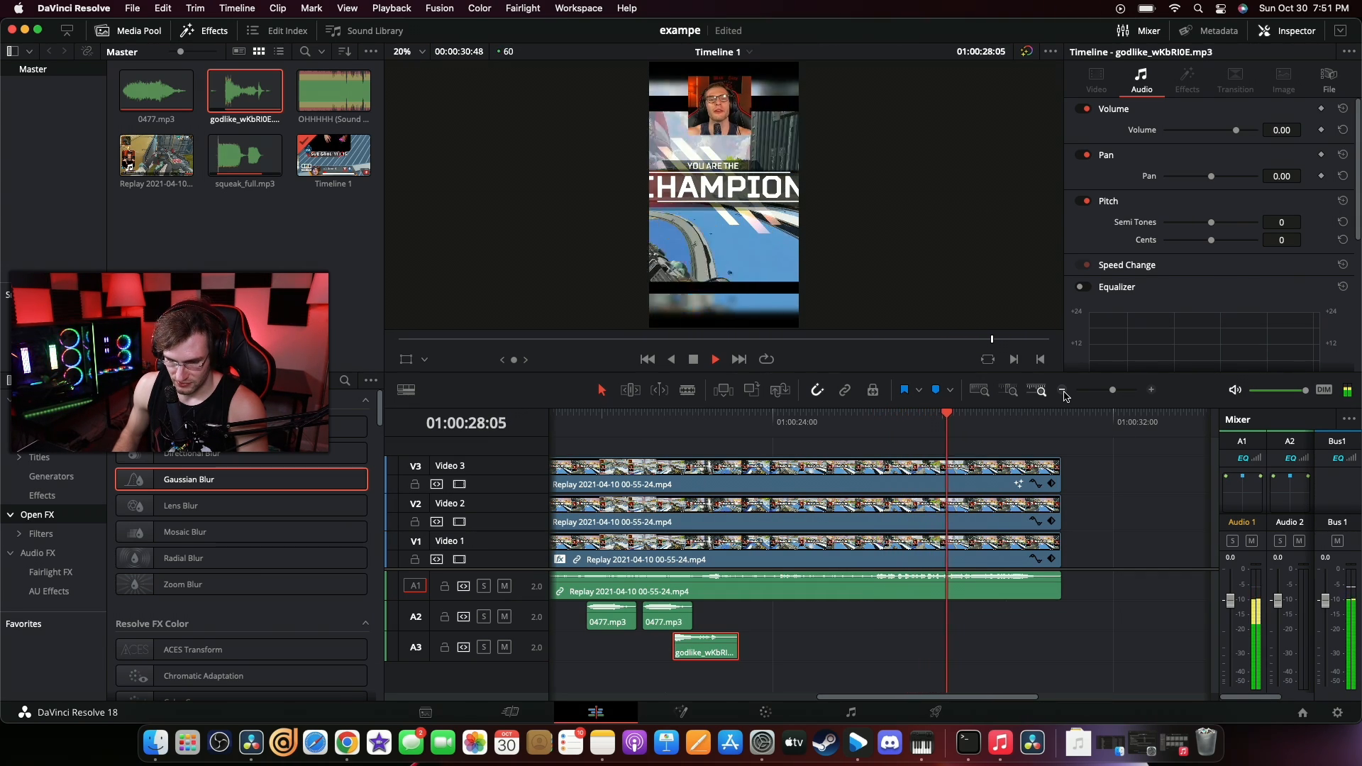
pyautogui.click(714, 359)
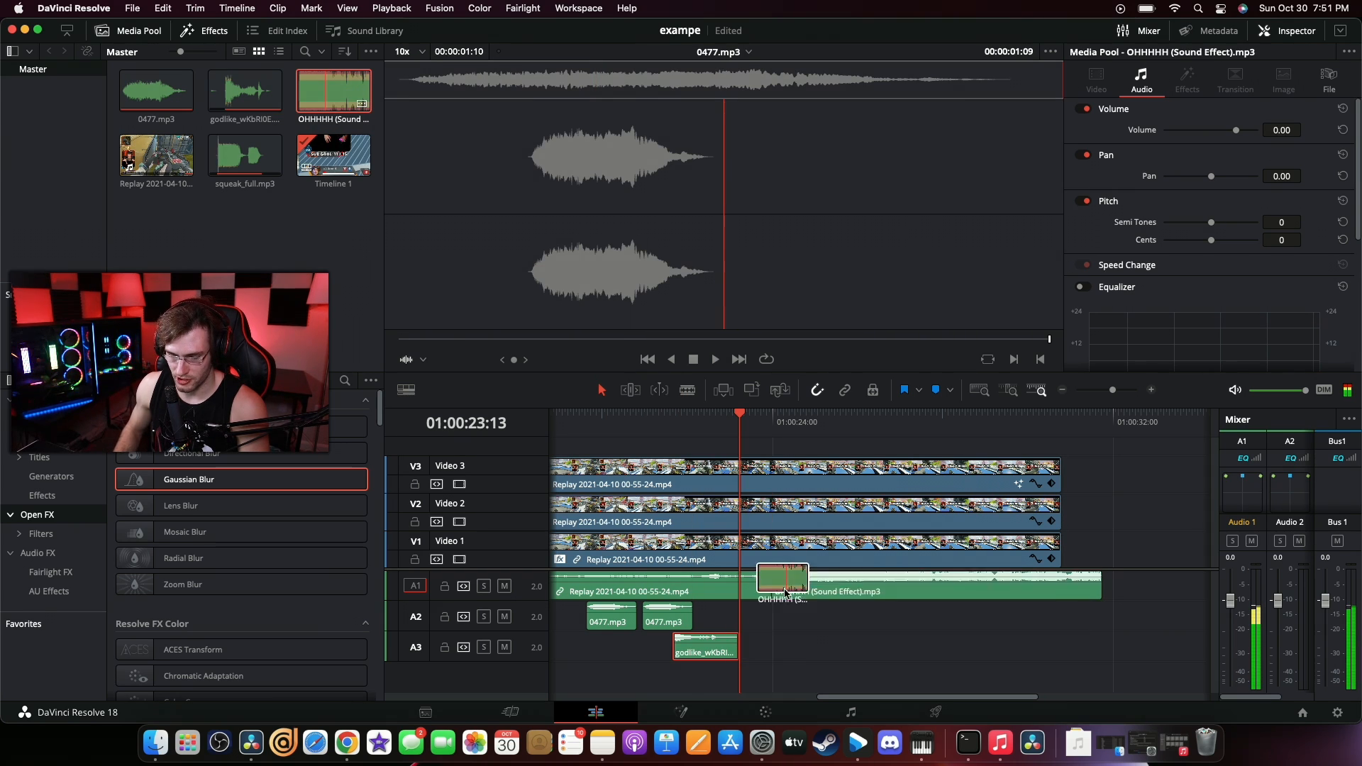
# Place OHHHHH (Sound Effect).mp3 on A3 right after the godlike clip and preview it
pyautogui.moveTo(782, 578); pyautogui.dragTo(925, 652)
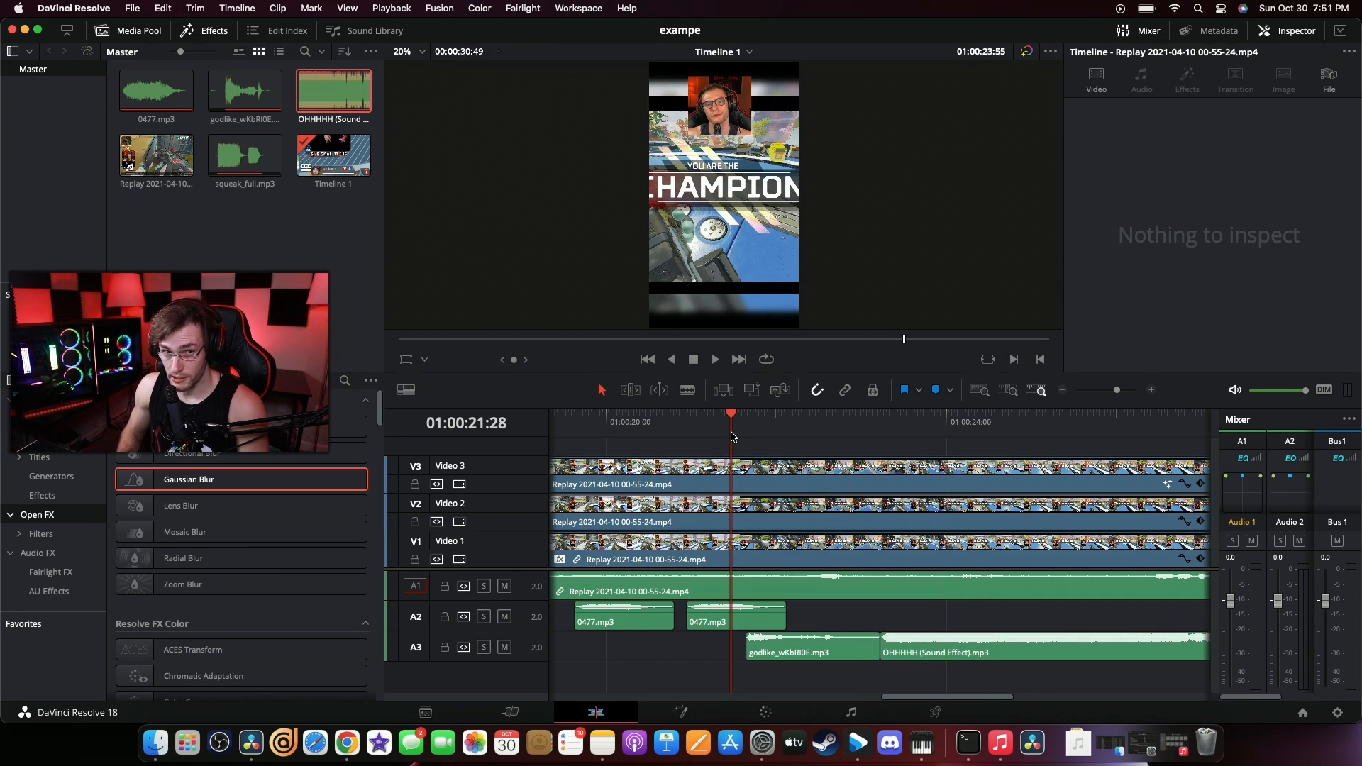
pyautogui.click(713, 359)
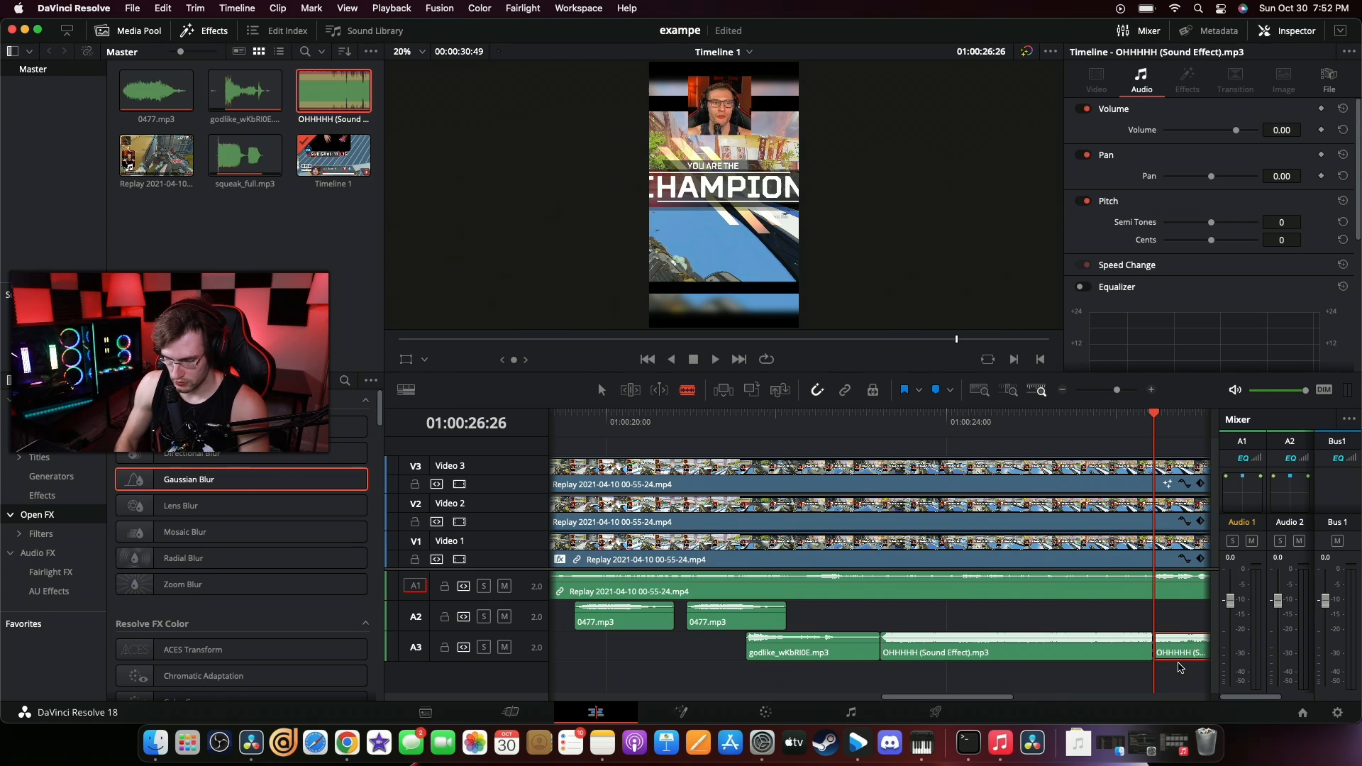
# Select the later OHHHHH clip on A3 so its volume can be set to -20
pyautogui.click(714, 359)
pyautogui.write('-20')
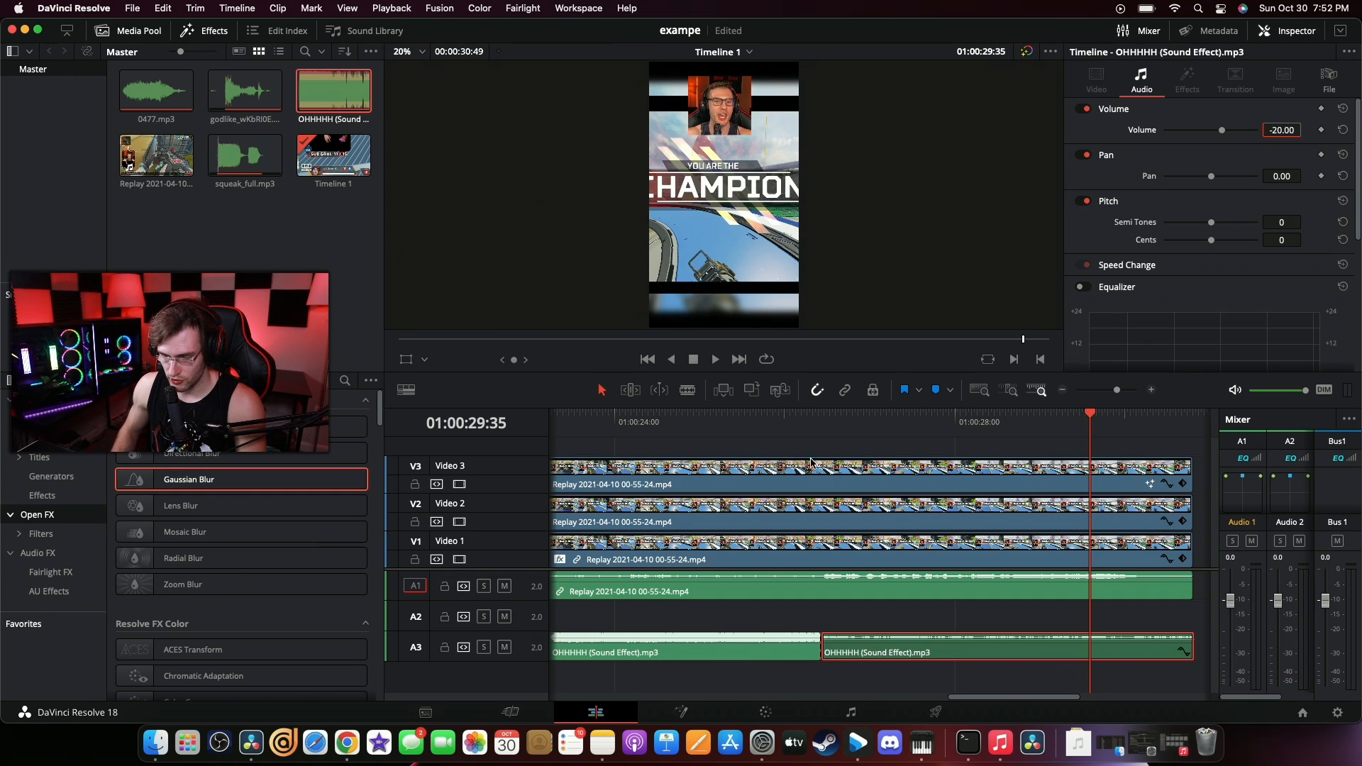
# Play the quieter OHHHHH sound, then zoom out to show the whole edit
pyautogui.click(714, 359)
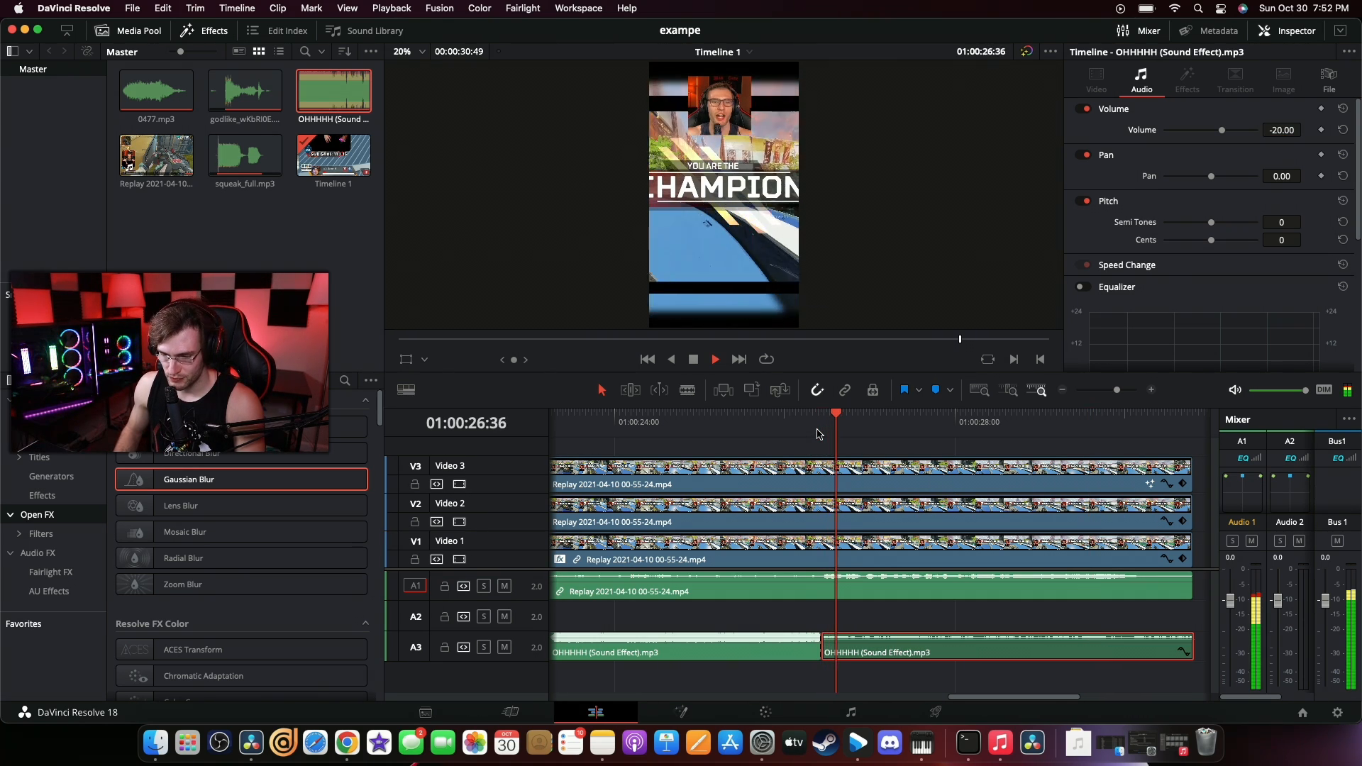
pyautogui.click(714, 359)
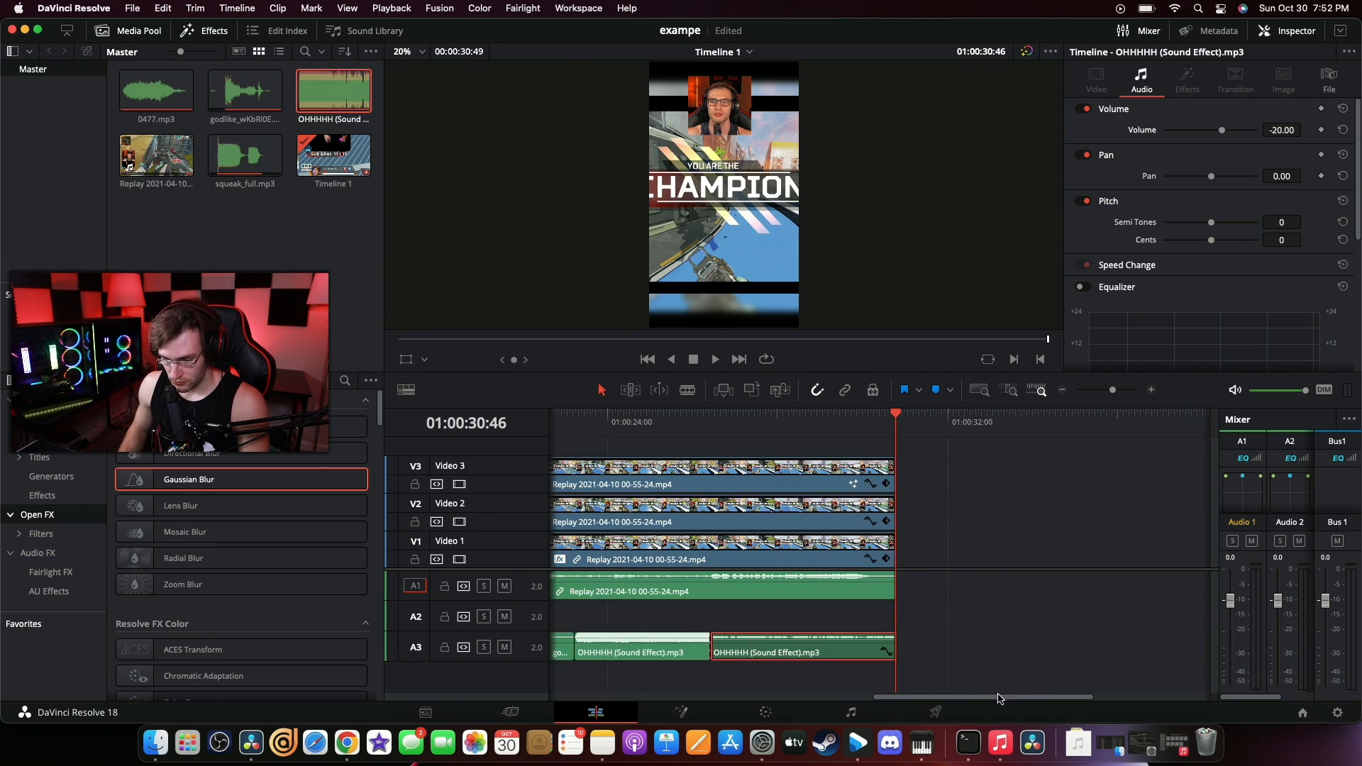
pyautogui.click(1039, 389)
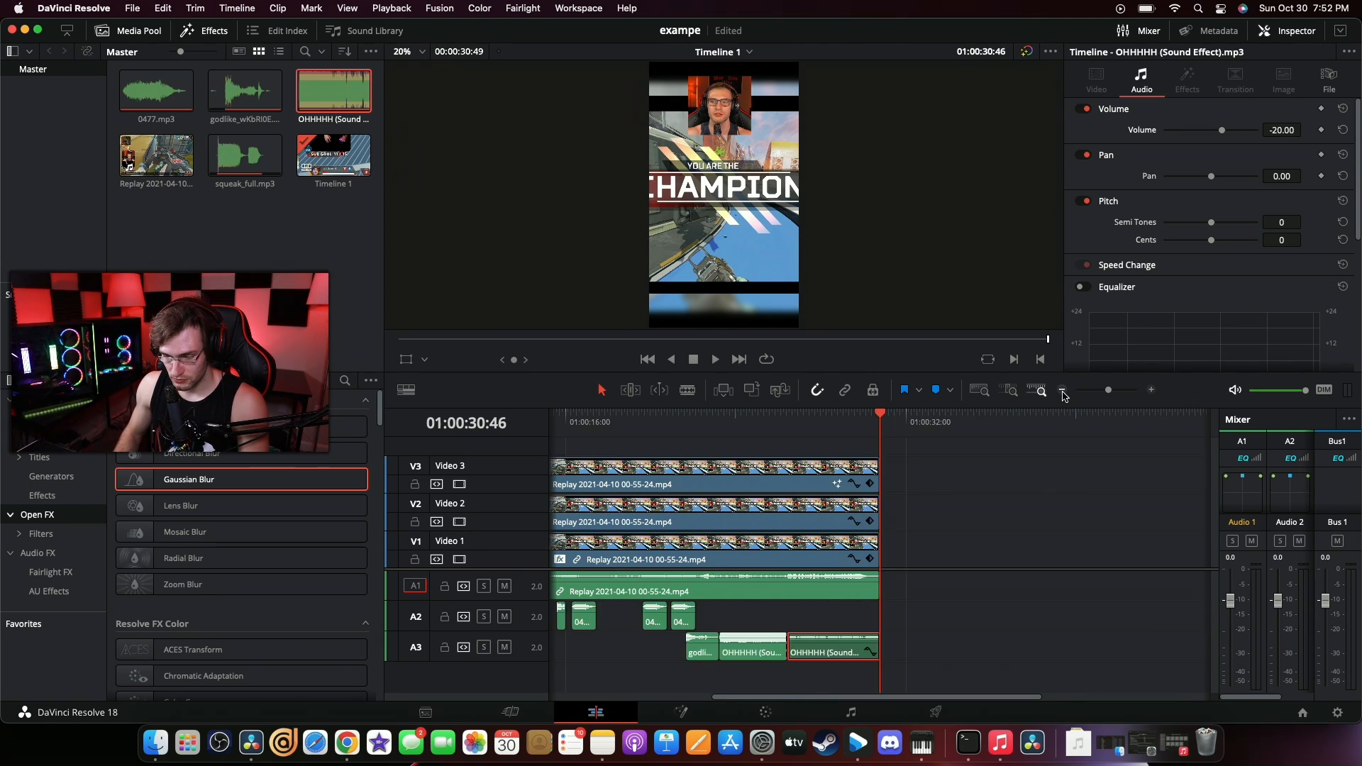